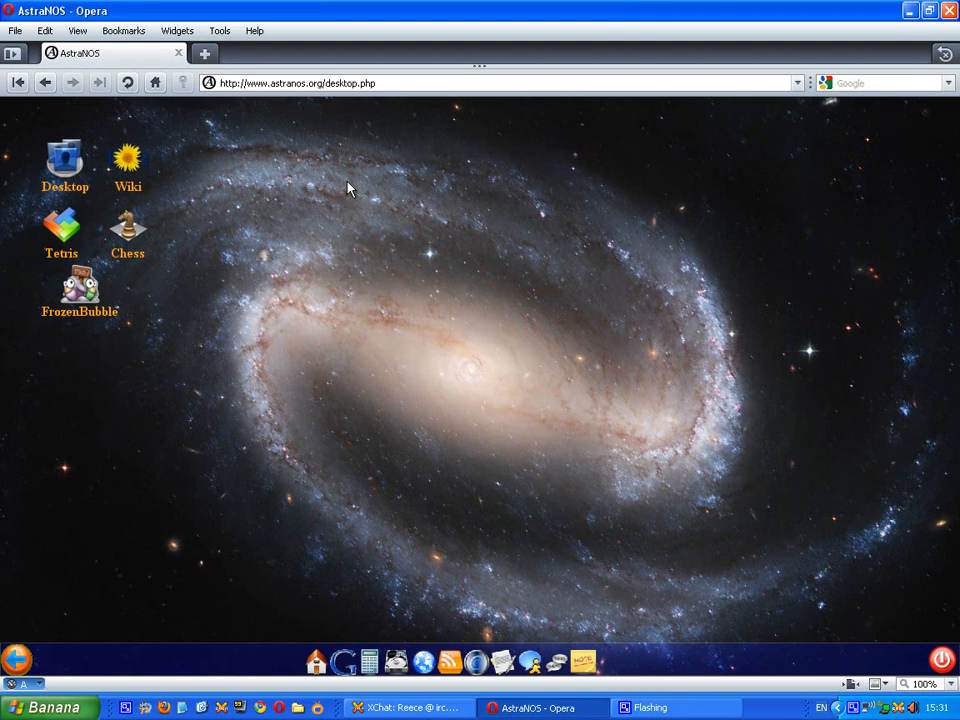
mouse_move(461, 238)
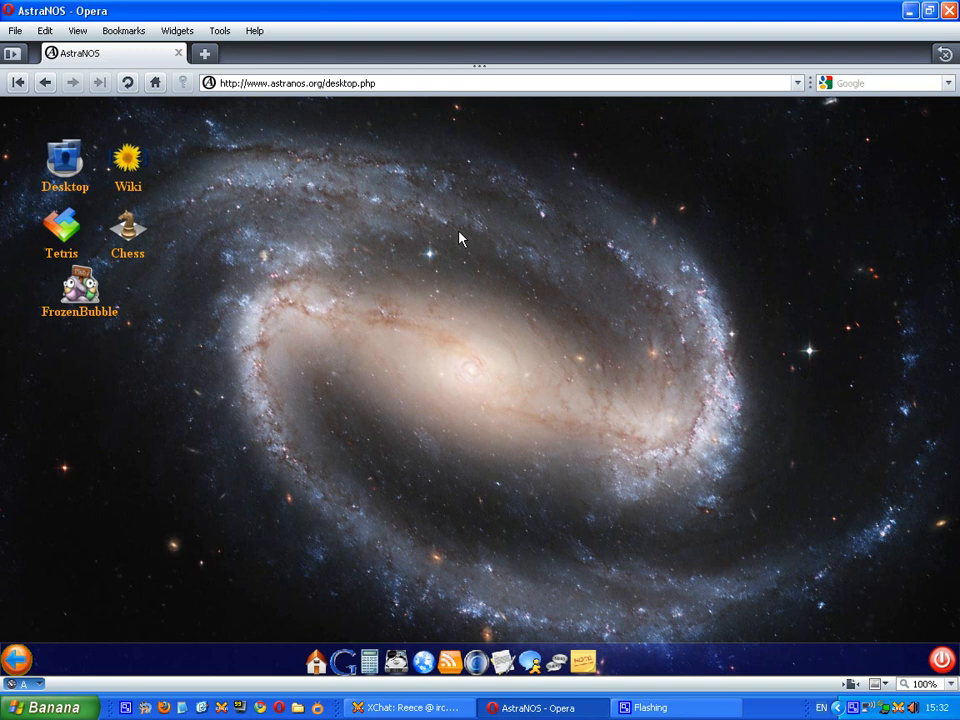
mouse_move(204, 53)
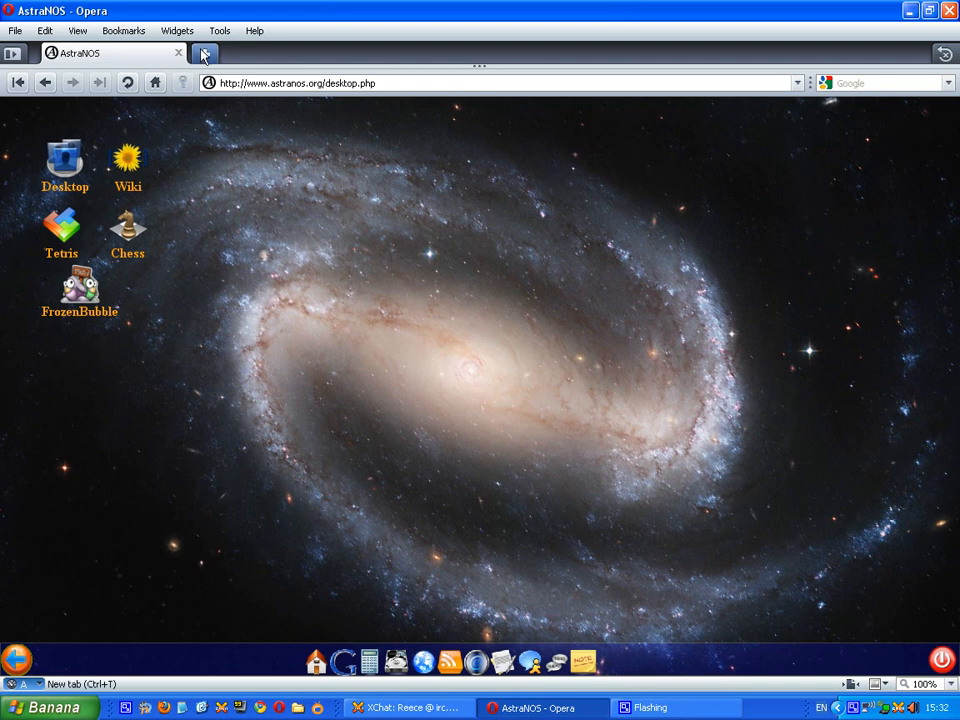
mouse_move(603, 163)
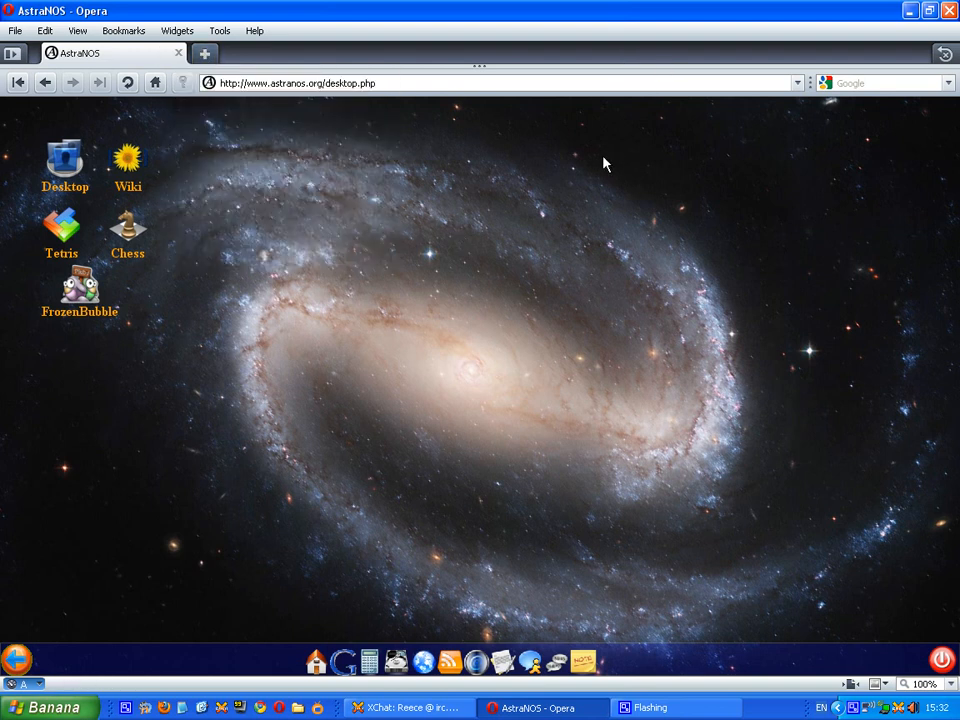
mouse_move(293, 118)
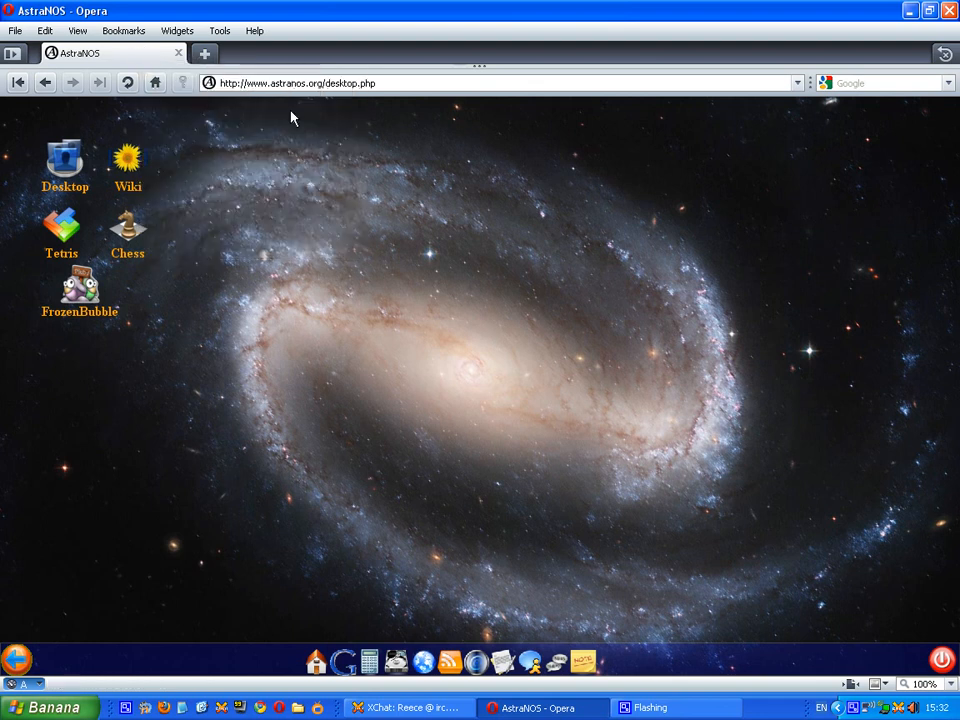
mouse_move(645, 460)
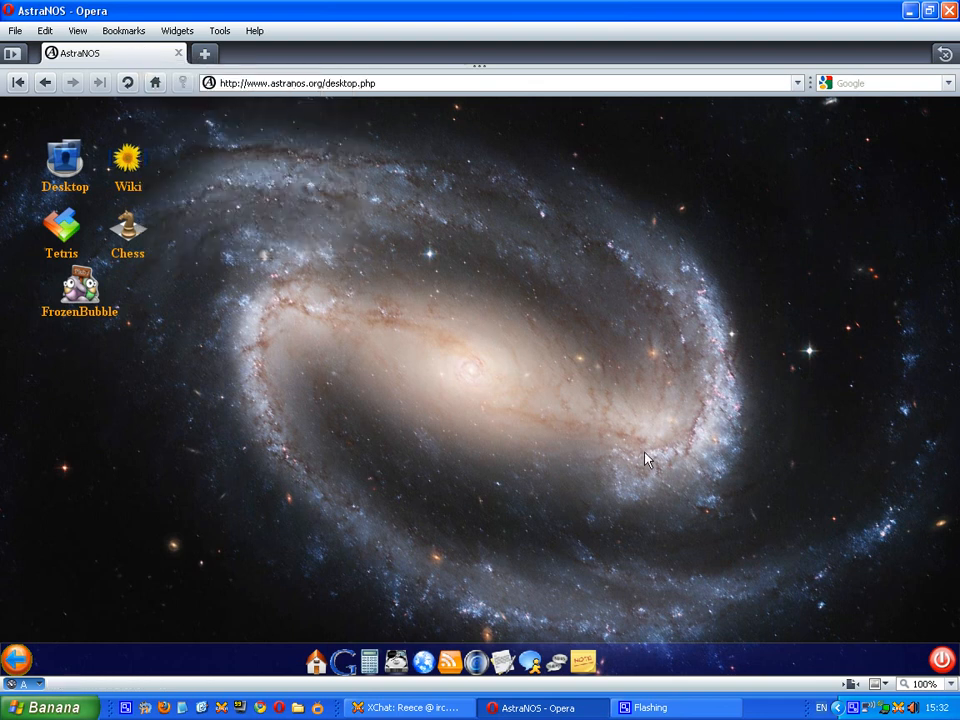
mouse_move(211, 124)
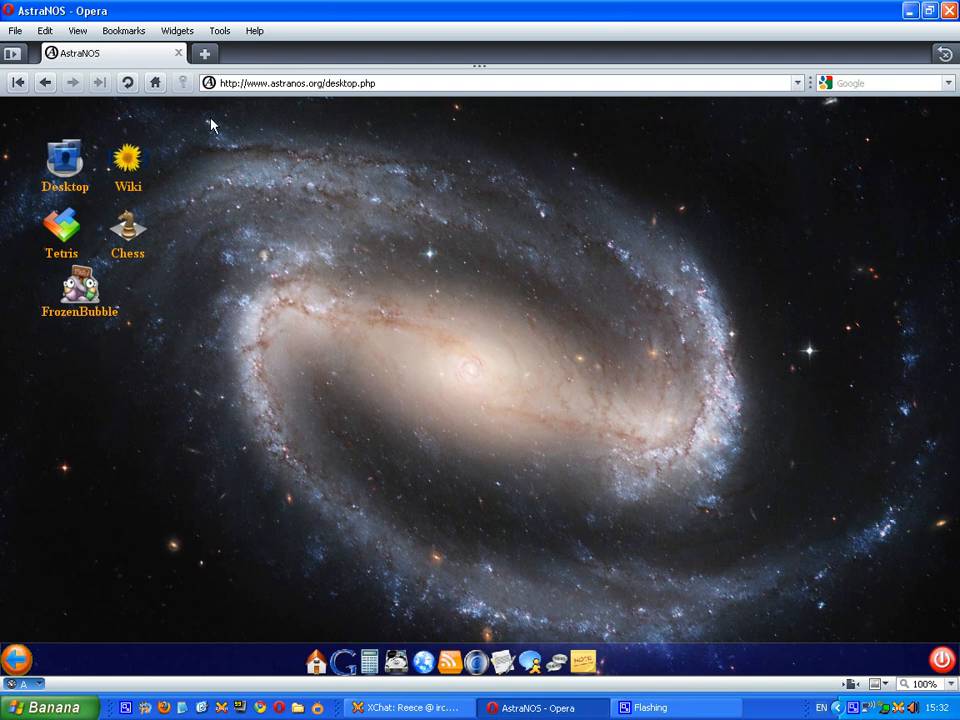
mouse_move(408, 120)
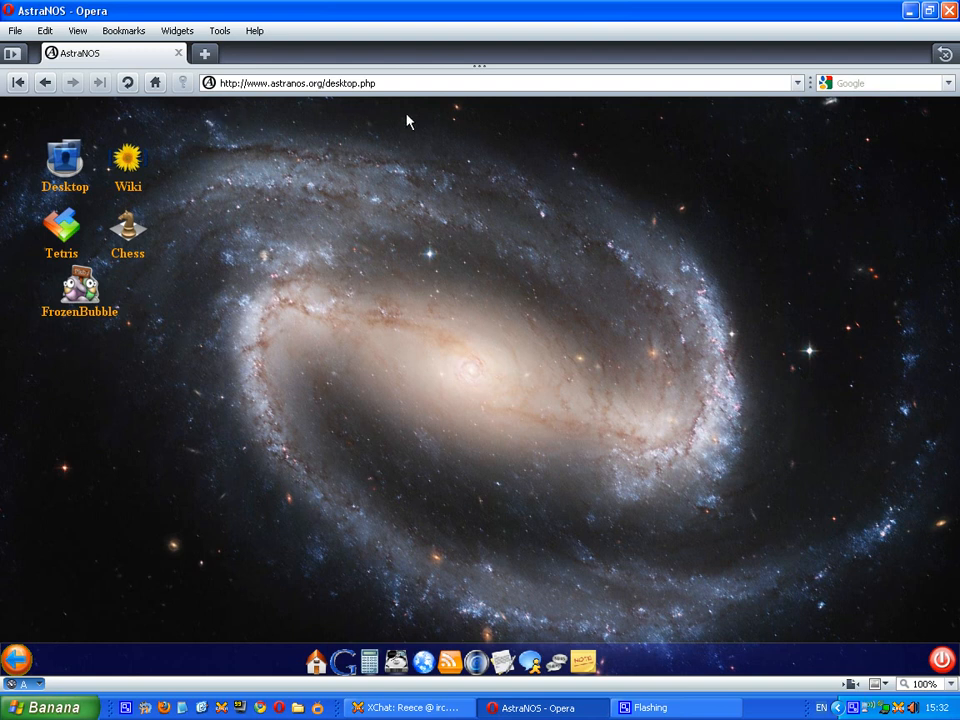
mouse_move(373, 37)
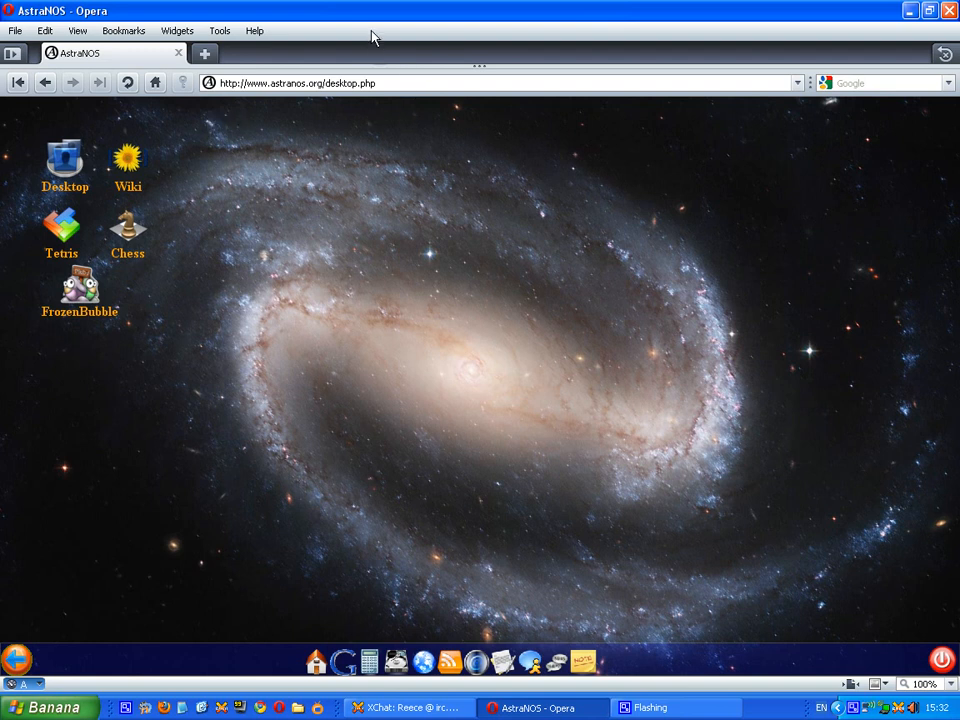
mouse_move(352, 25)
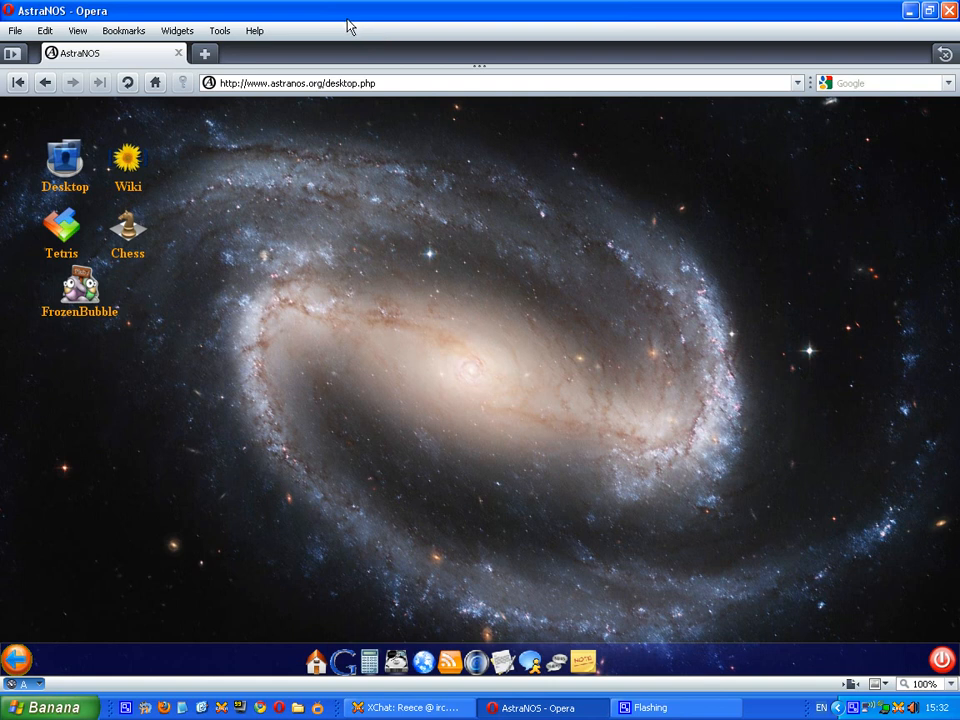
mouse_move(308, 238)
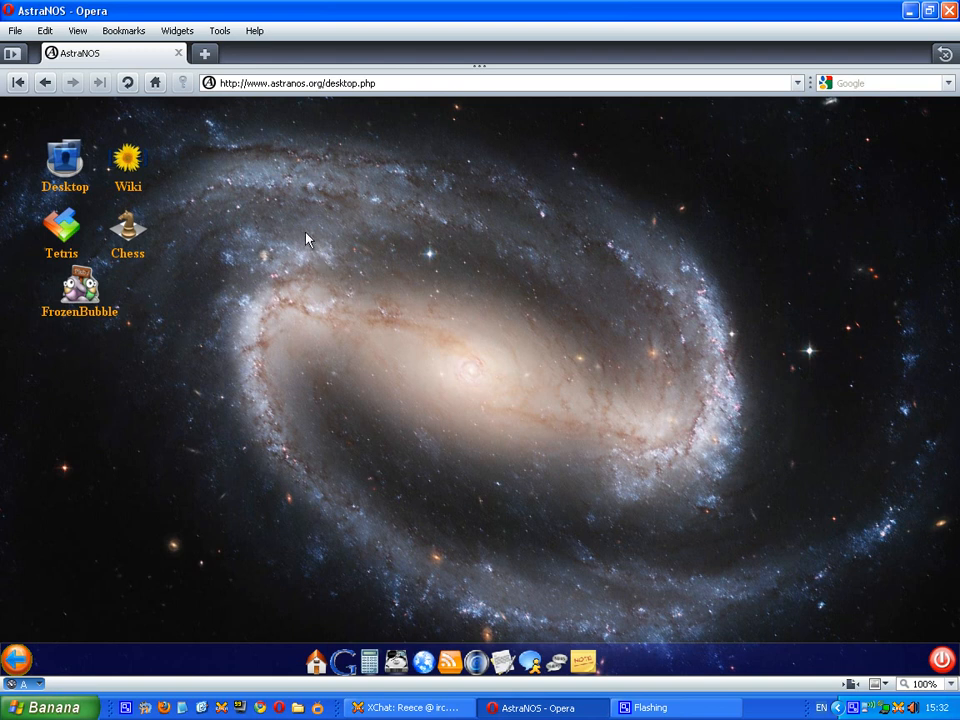
mouse_move(95, 53)
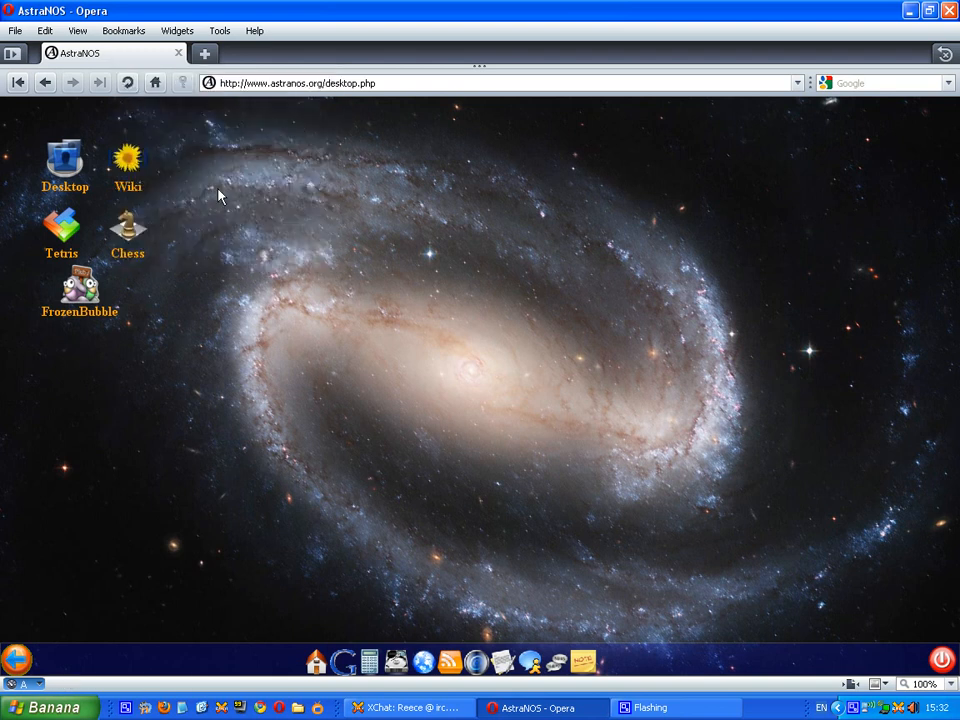
mouse_move(478, 382)
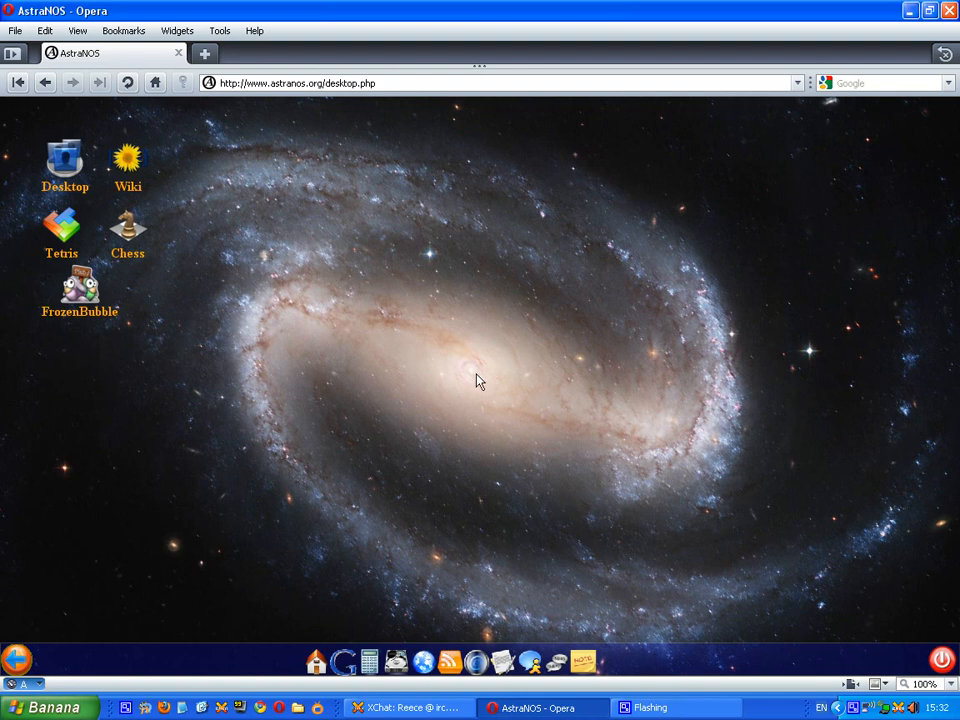
mouse_move(495, 472)
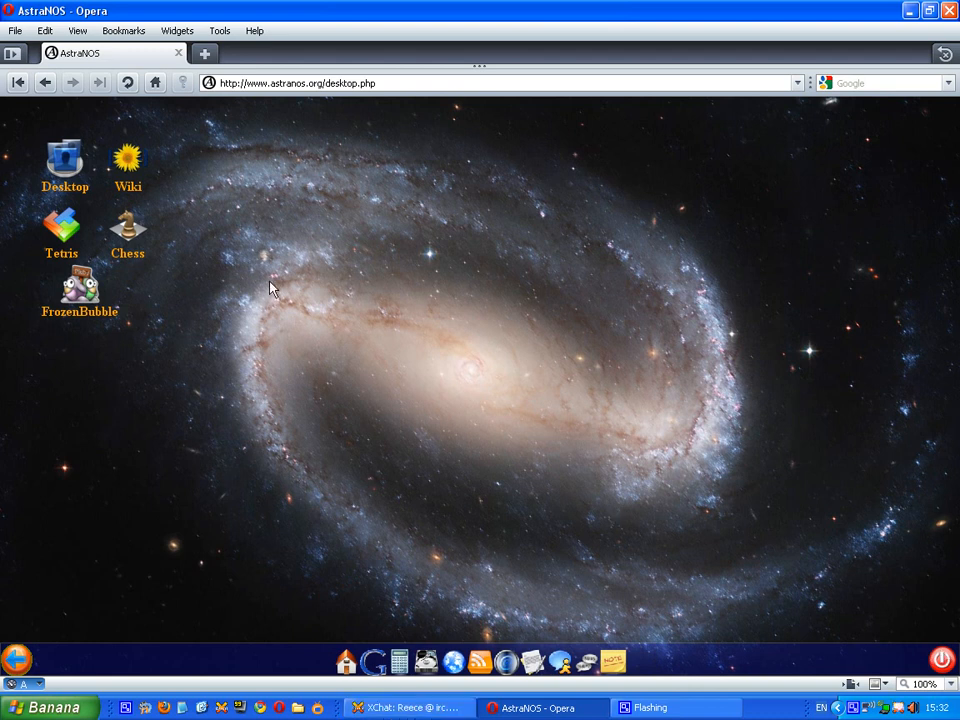
mouse_move(255, 152)
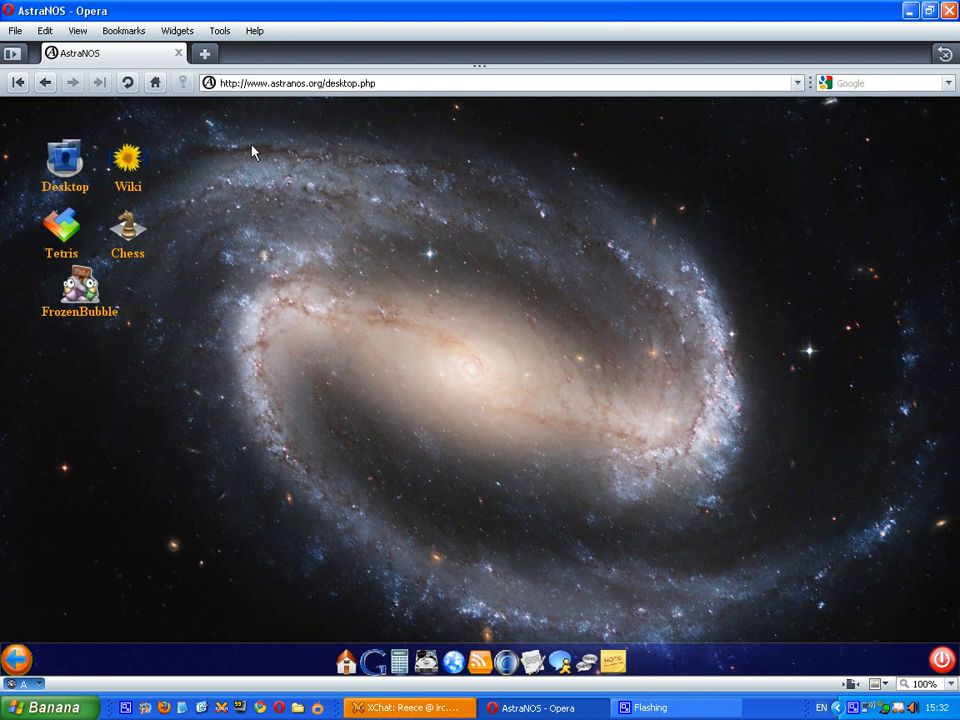
mouse_move(855, 707)
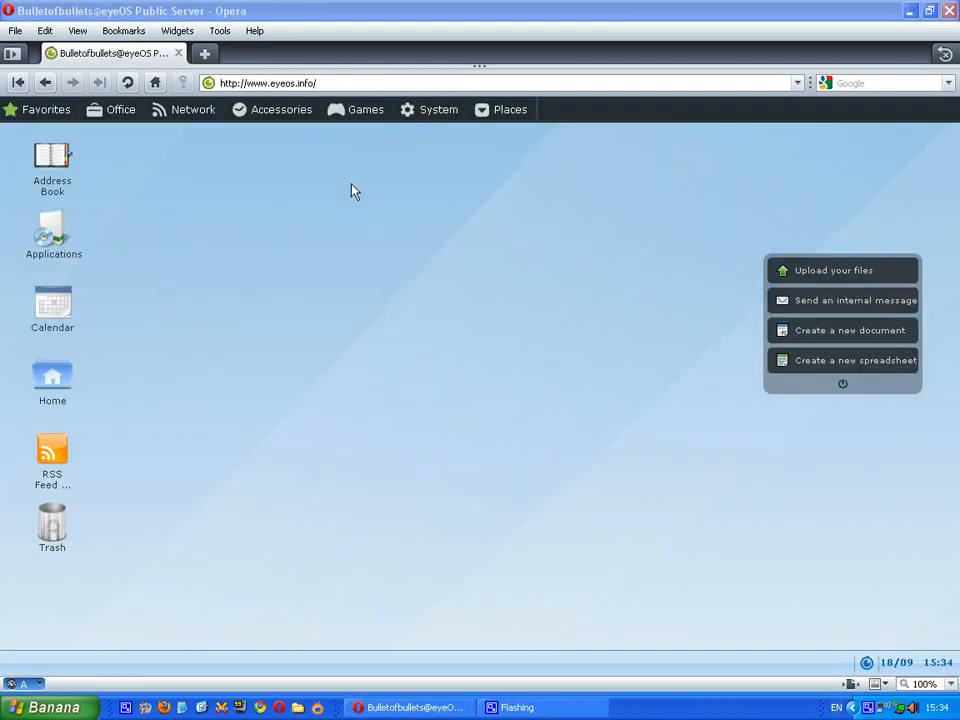
mouse_move(346, 193)
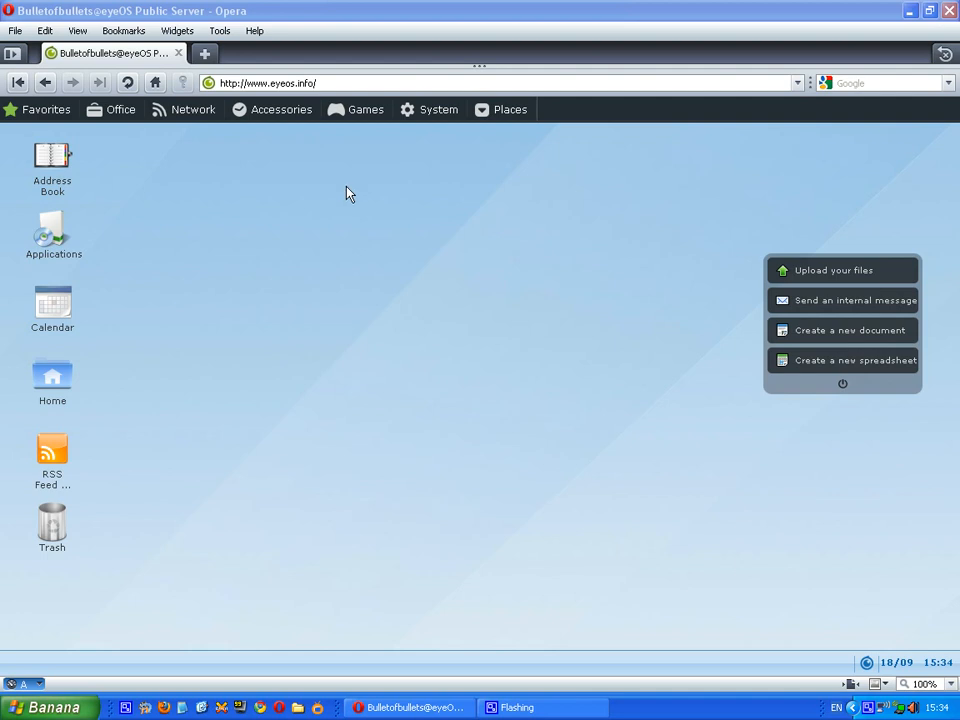
mouse_move(340, 197)
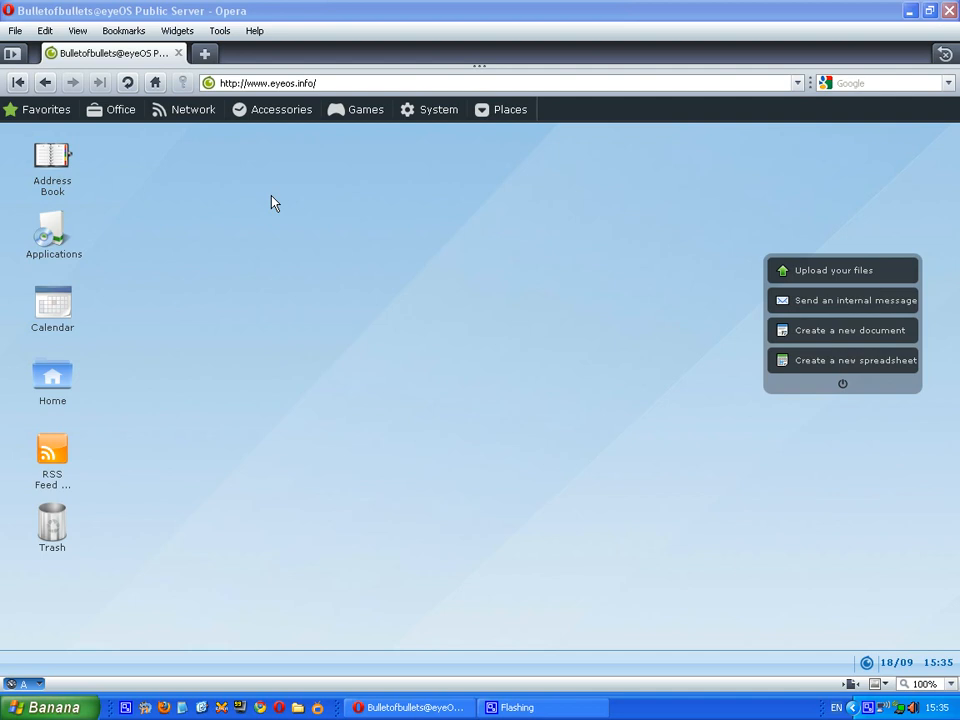
mouse_move(720, 565)
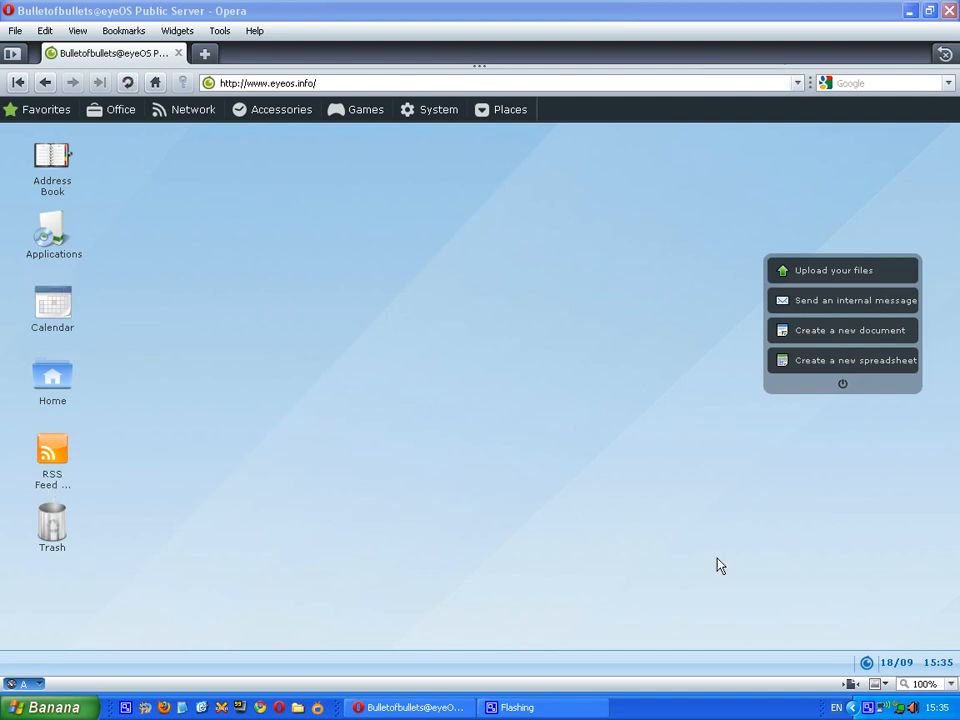
mouse_move(810, 535)
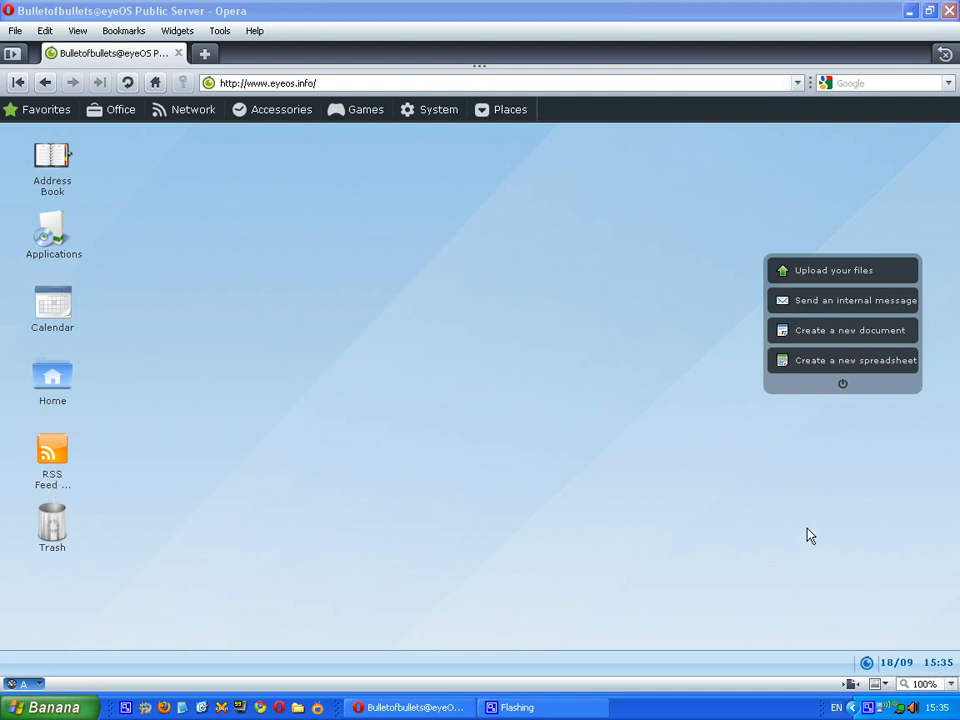
mouse_move(805, 273)
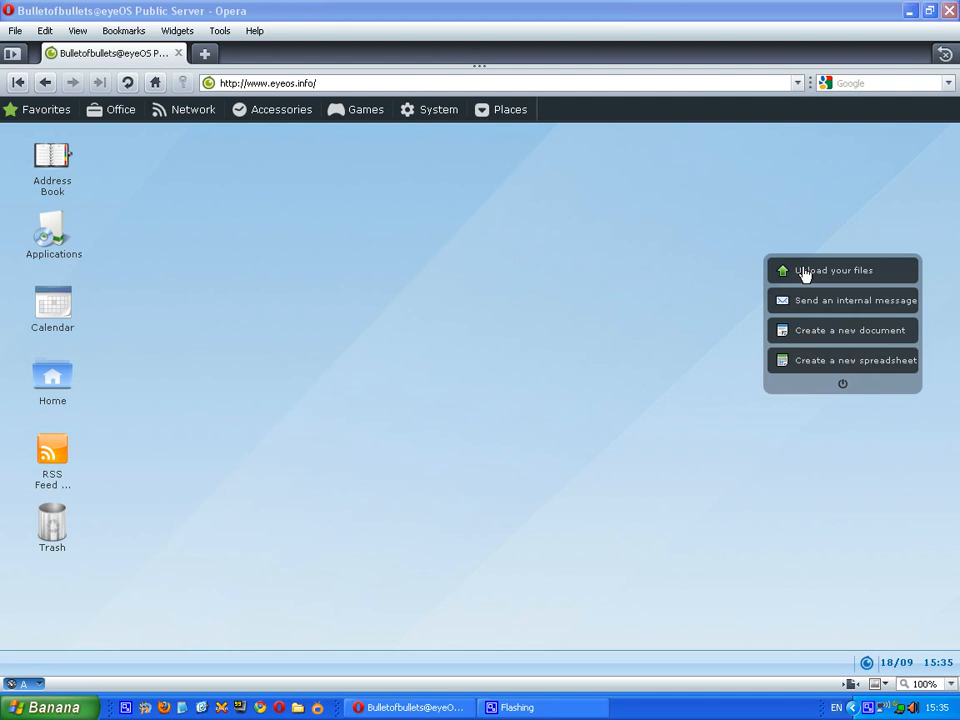
mouse_move(863, 338)
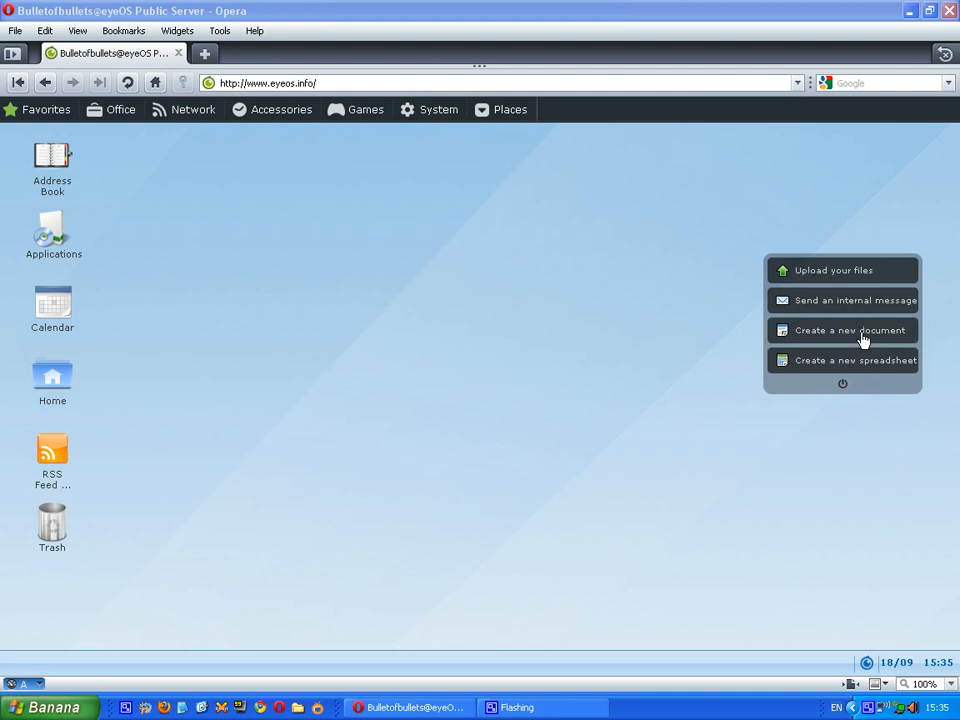
mouse_move(590, 377)
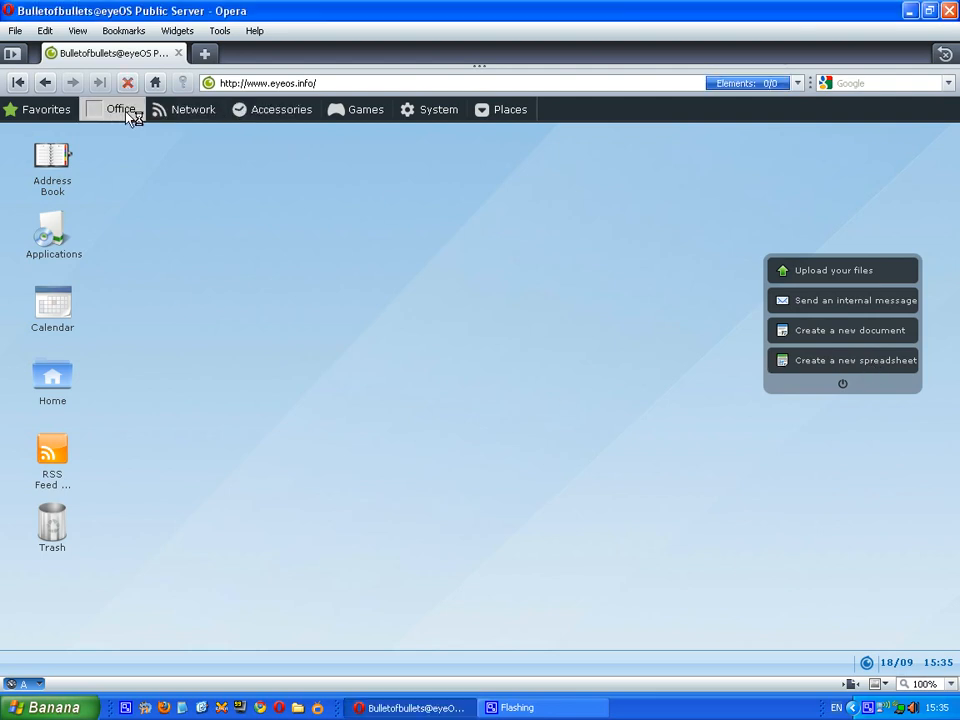
Launch eyeOS Navigator from Office > Network, go full screen, then close the browser.
click(120, 109)
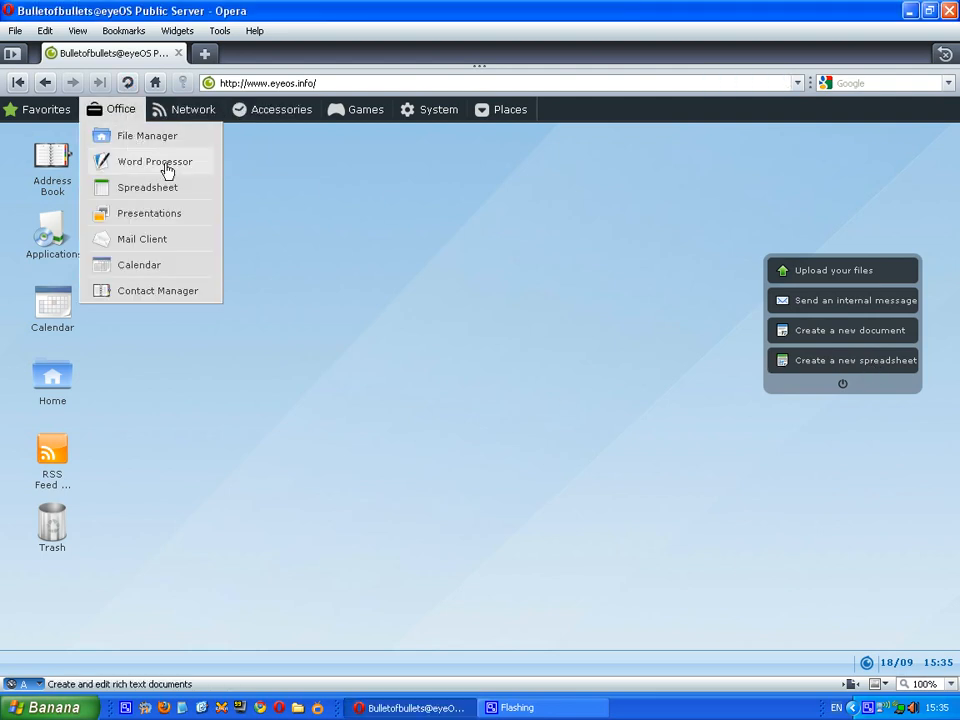
click(192, 109)
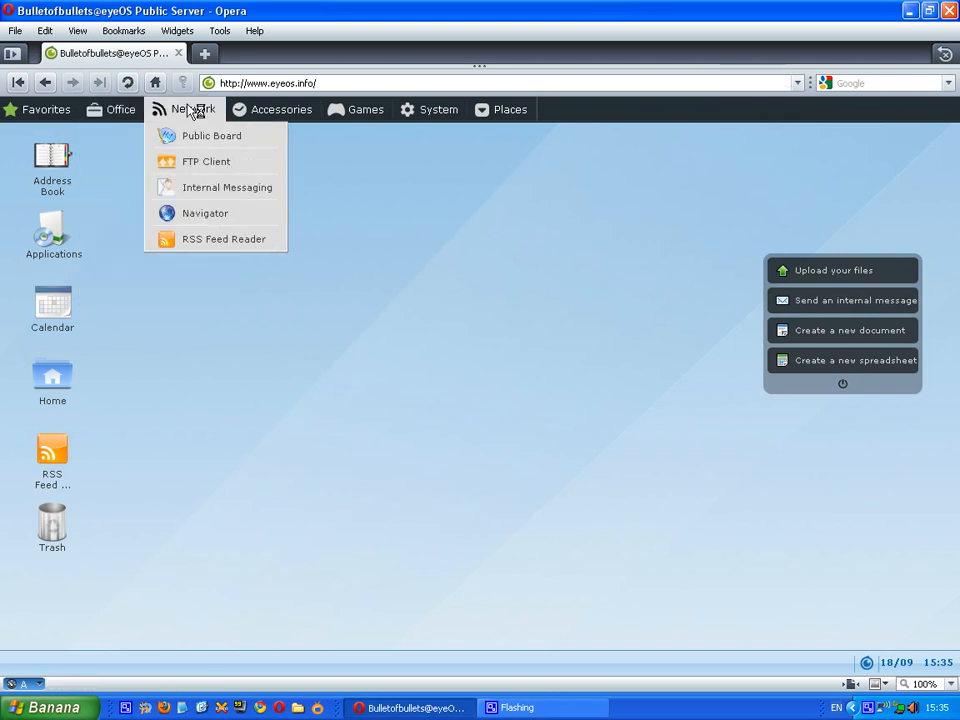
click(198, 221)
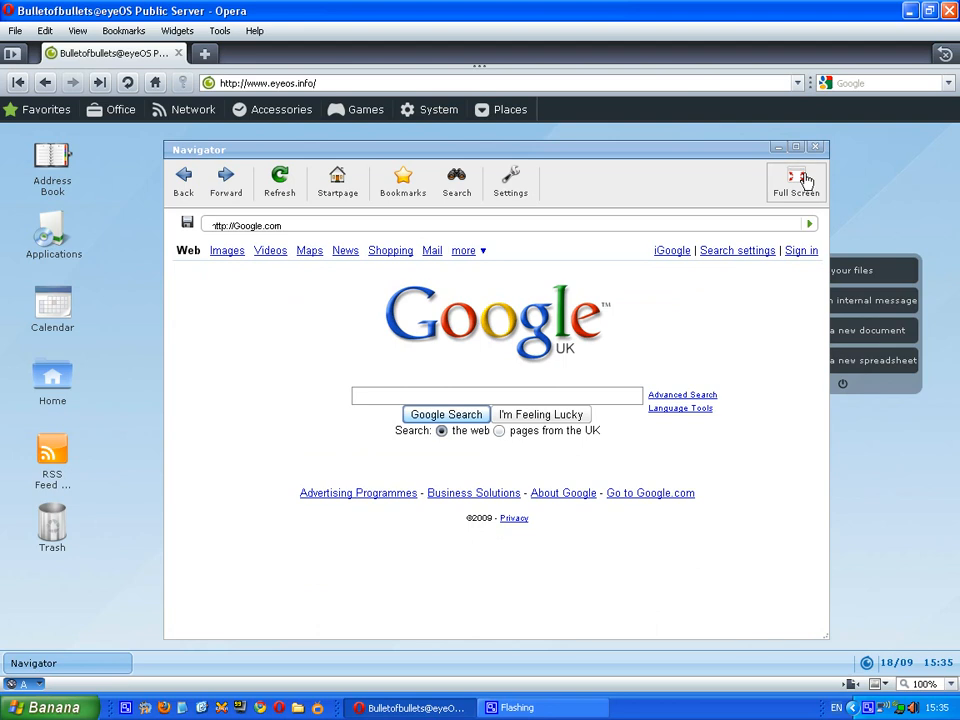
click(796, 176)
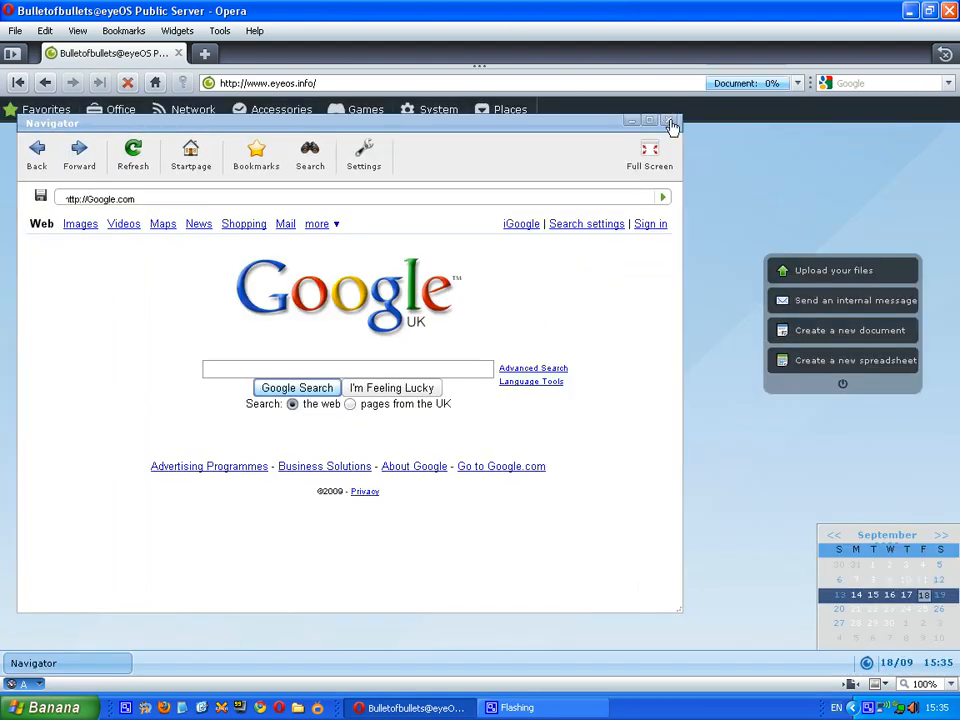
click(282, 109)
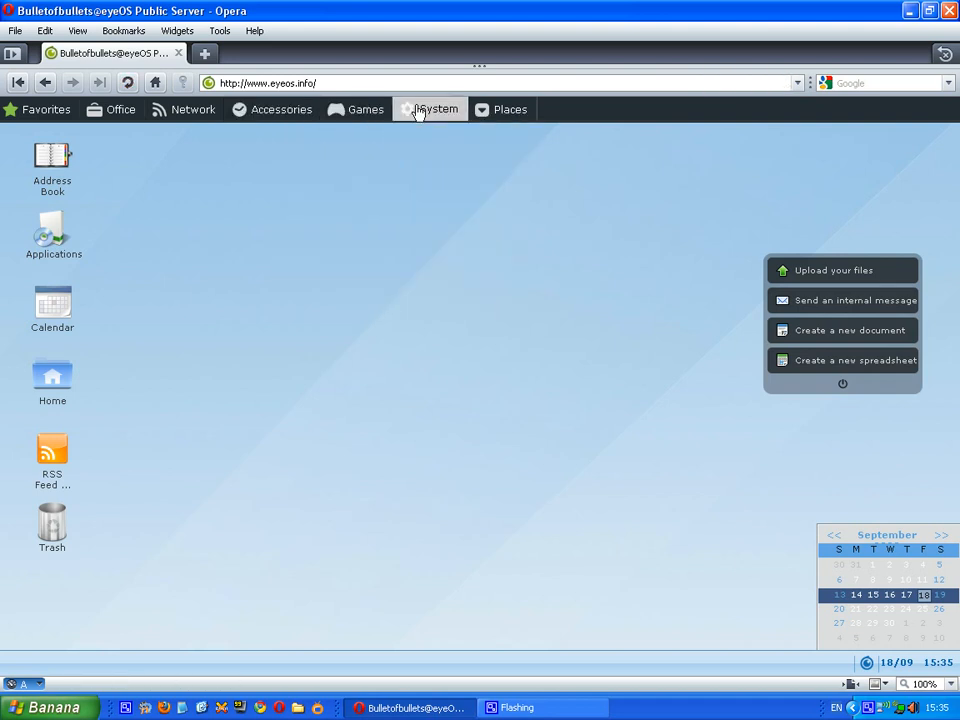
click(510, 109)
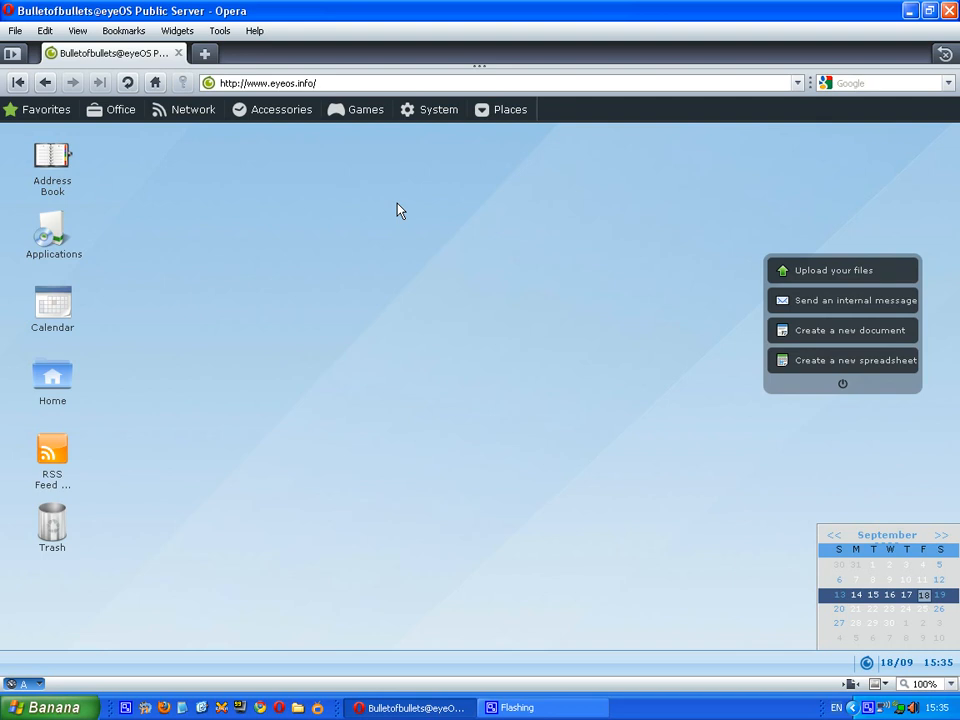
mouse_move(450, 224)
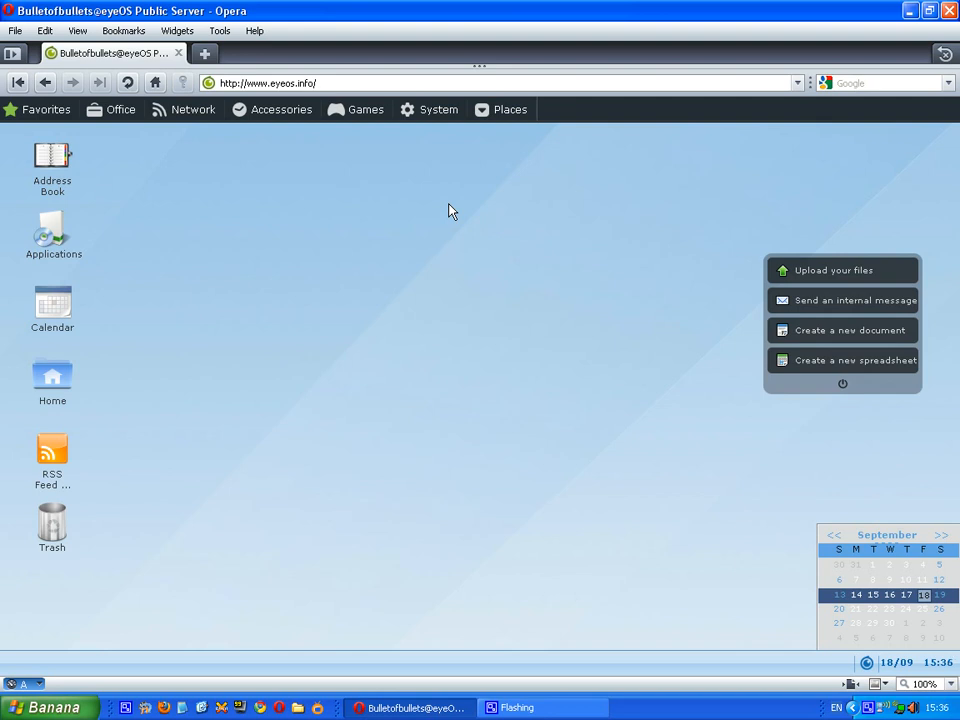
mouse_move(735, 487)
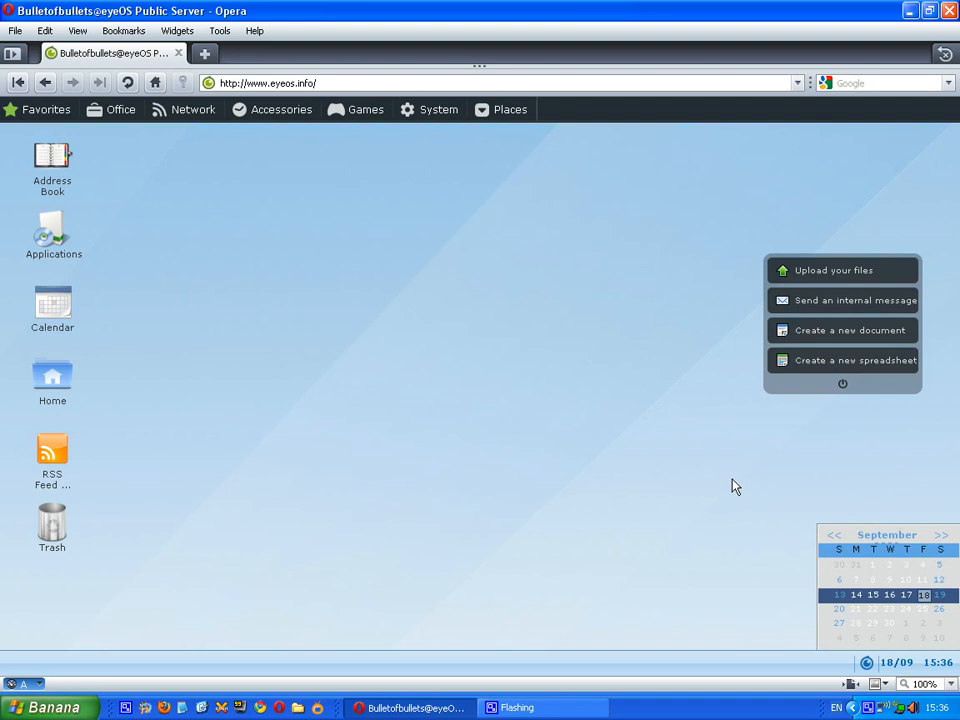
mouse_move(645, 427)
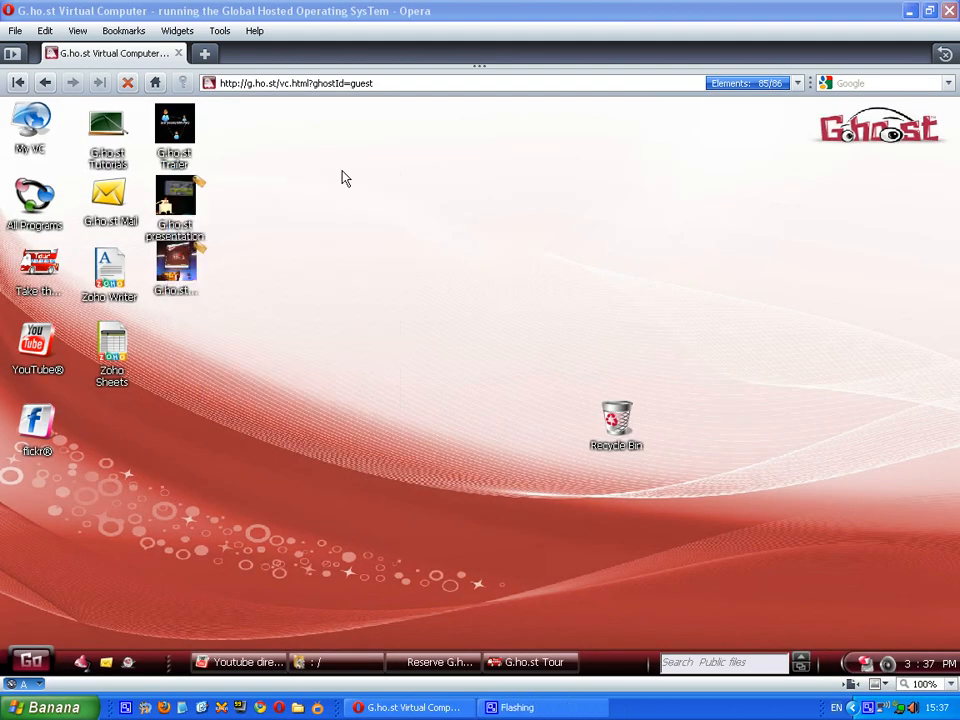
mouse_move(259, 97)
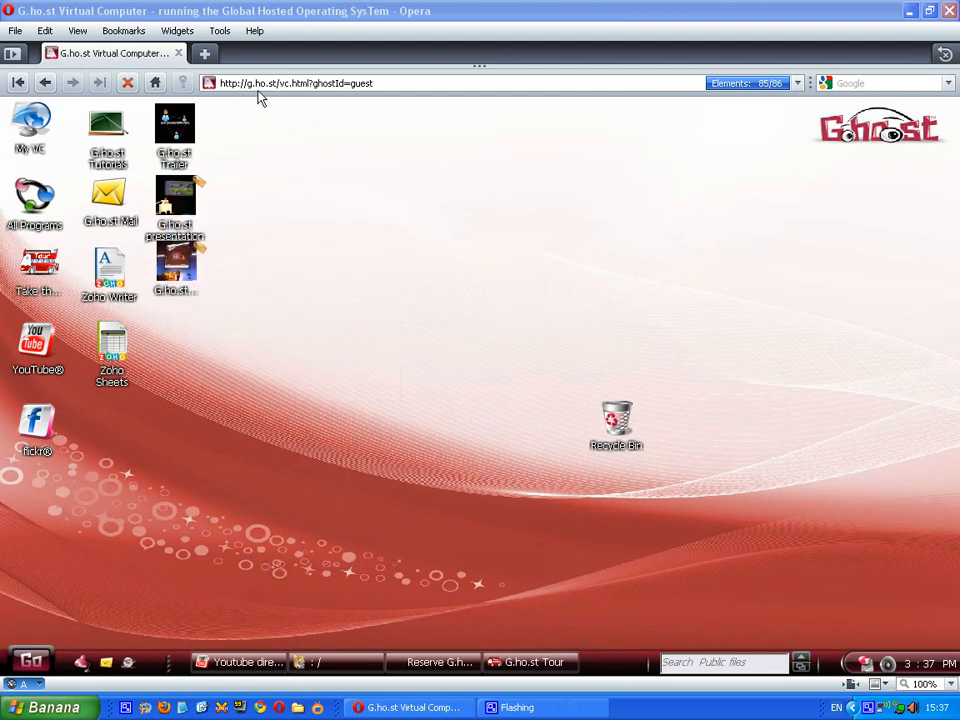
mouse_move(243, 131)
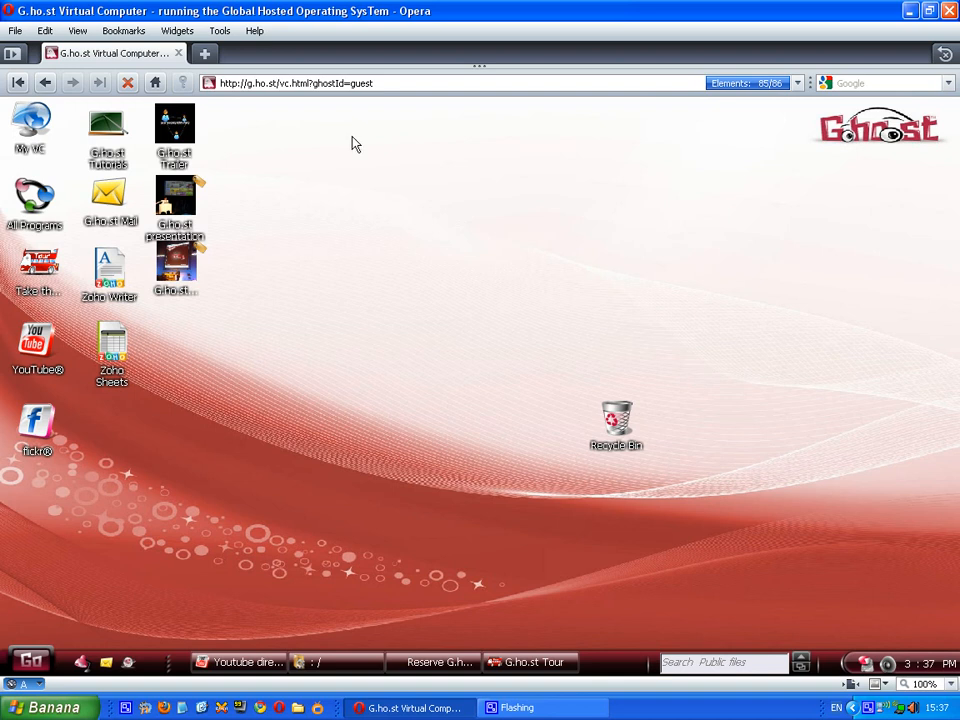
mouse_move(311, 270)
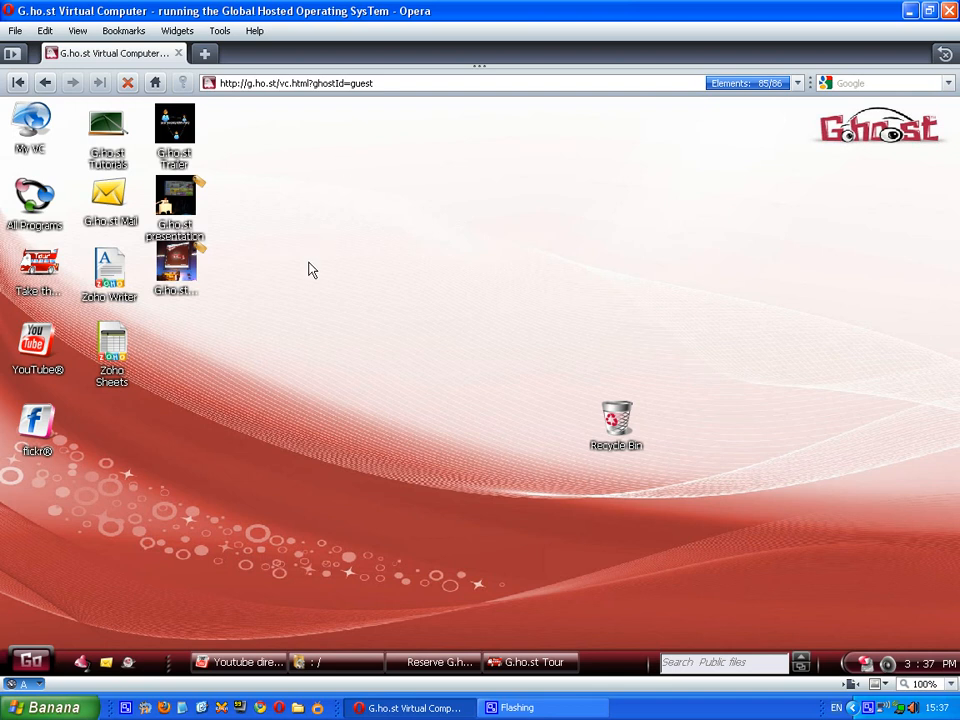
mouse_move(228, 345)
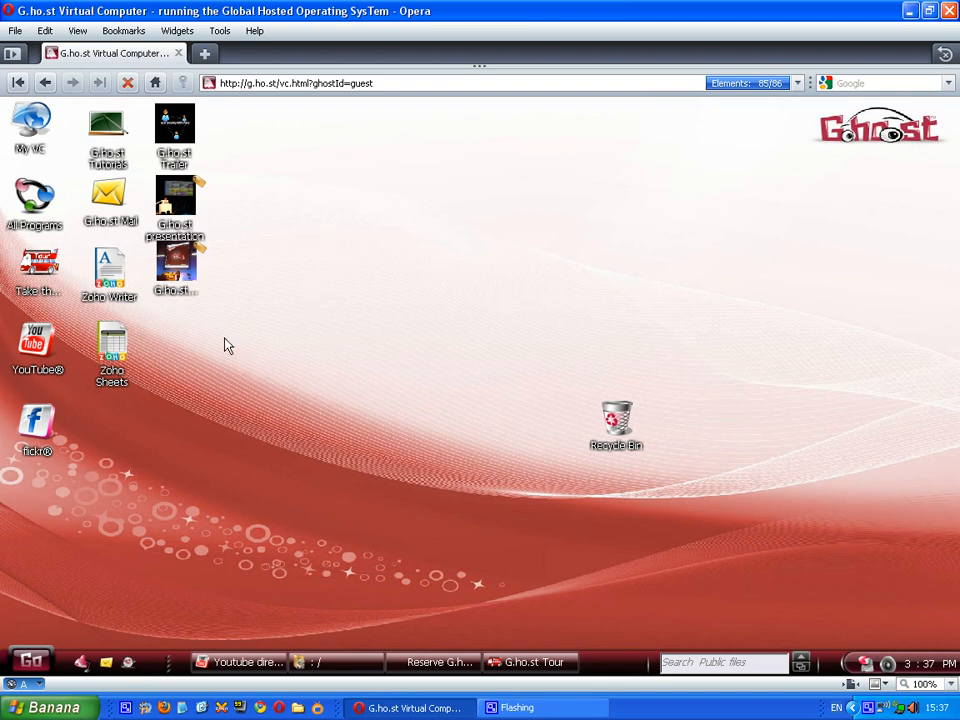
mouse_move(283, 675)
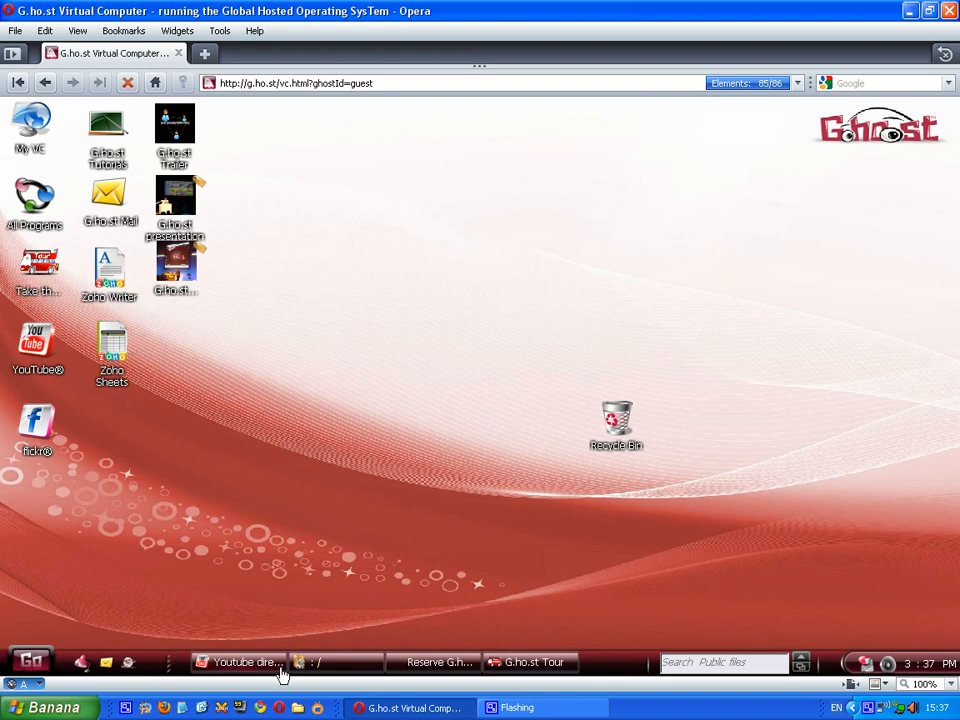
mouse_move(280, 417)
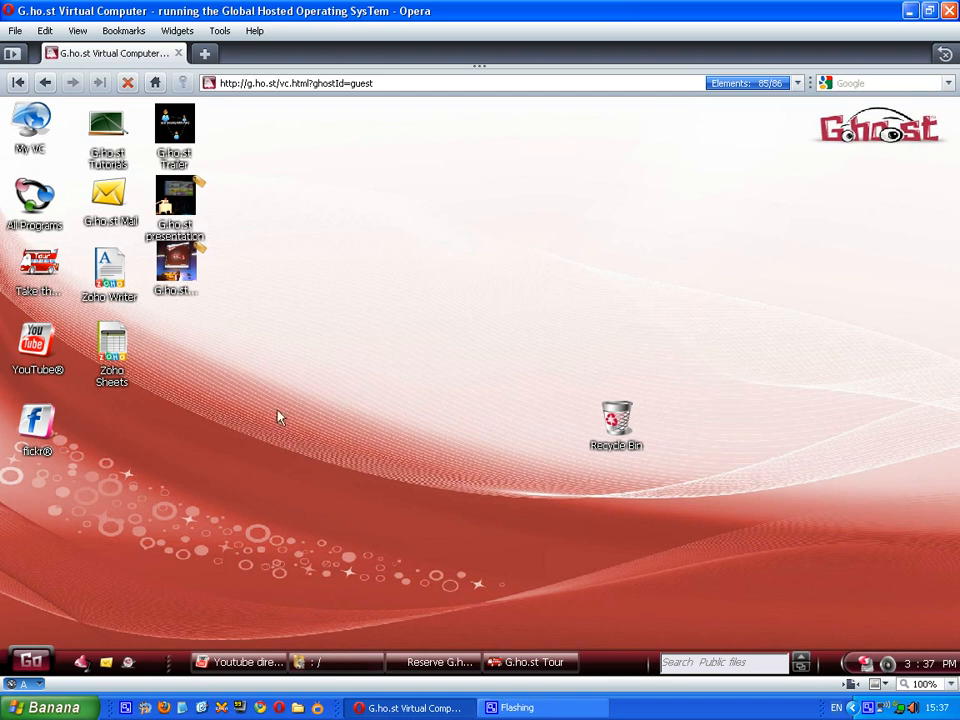
mouse_move(348, 538)
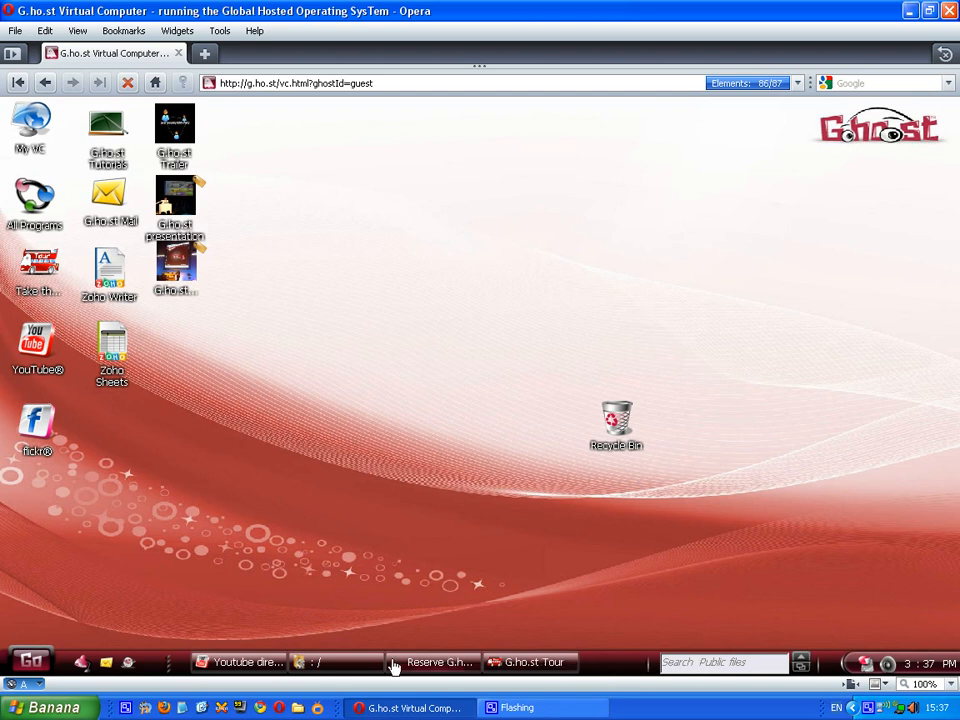
mouse_move(57, 476)
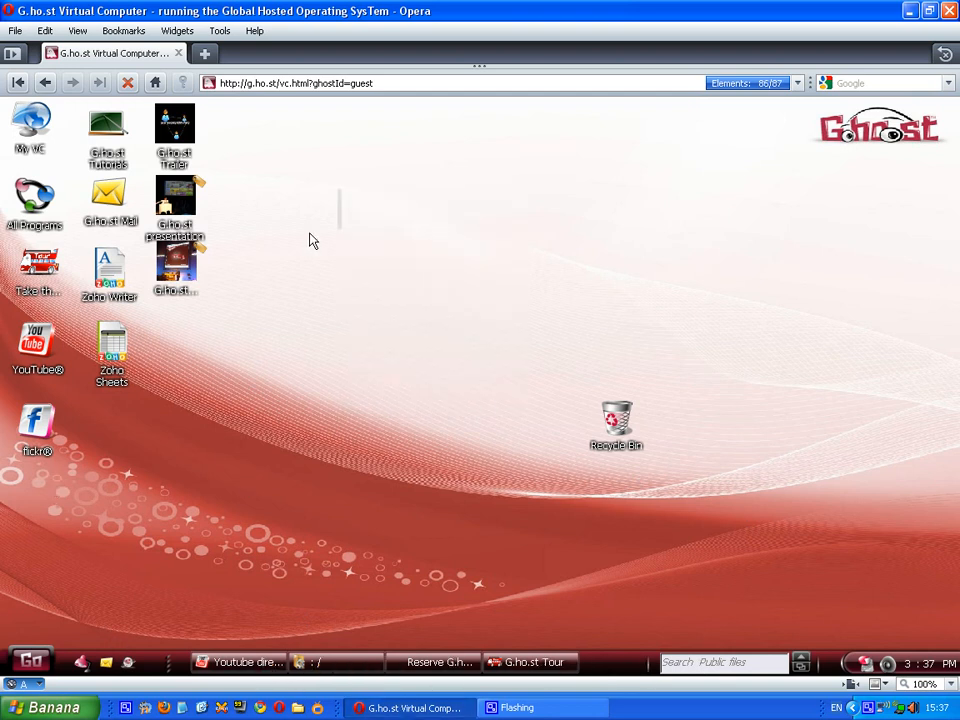
mouse_move(603, 423)
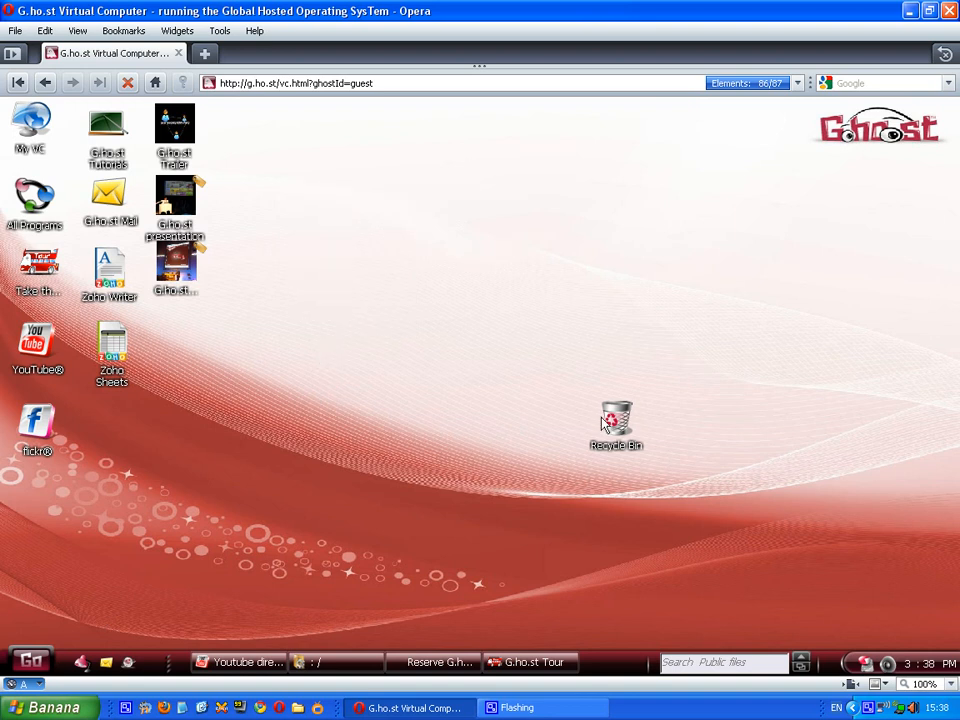
Drag the G.ho.st Recycle Bin icon toward the upper right of the desktop.
drag(615, 425, 745, 305)
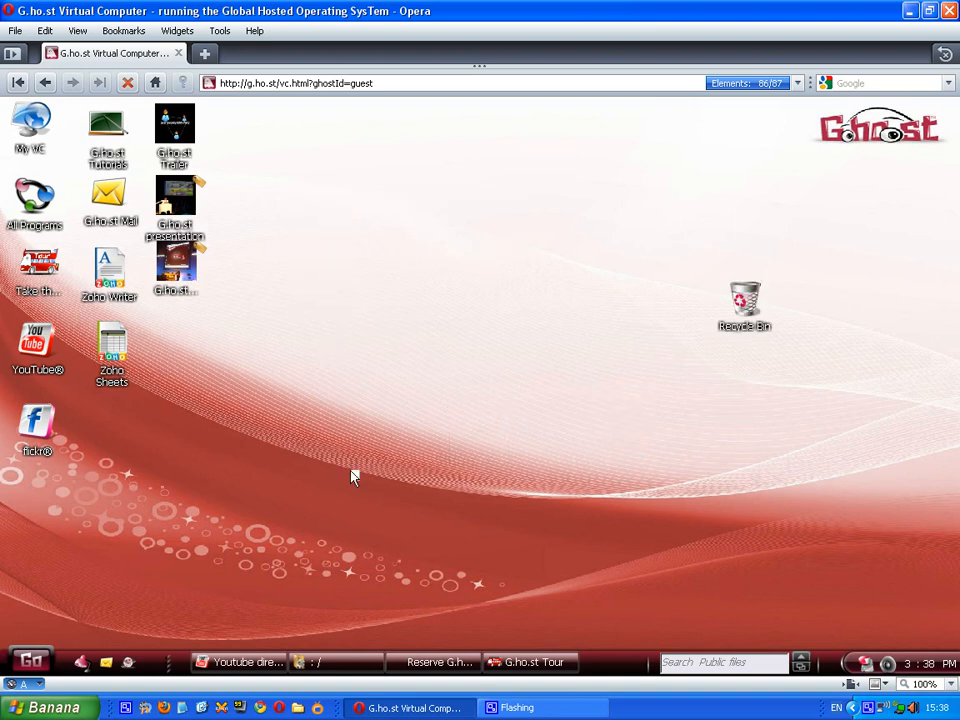
mouse_move(320, 576)
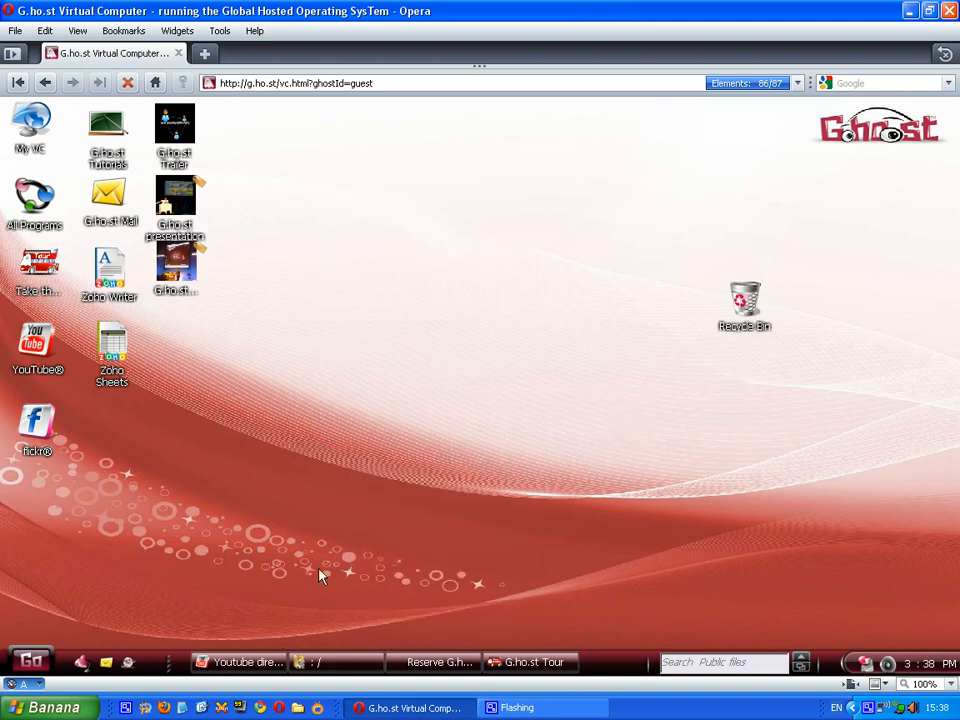
mouse_move(337, 373)
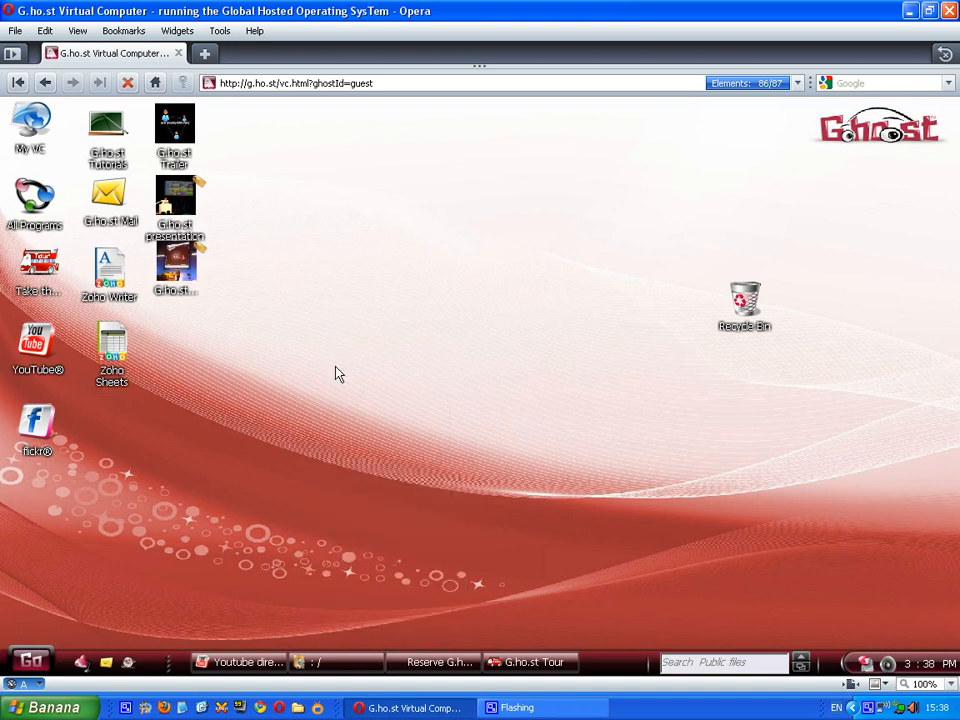
Close the YouTube directory window and reopen My VC from the taskbar.
click(240, 662)
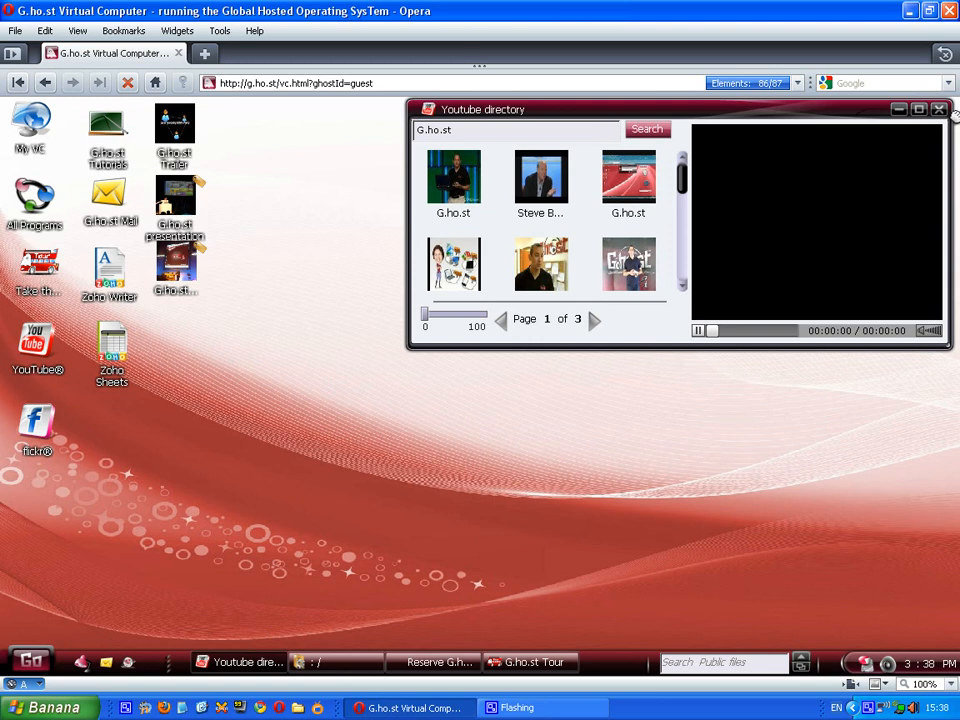
click(939, 109)
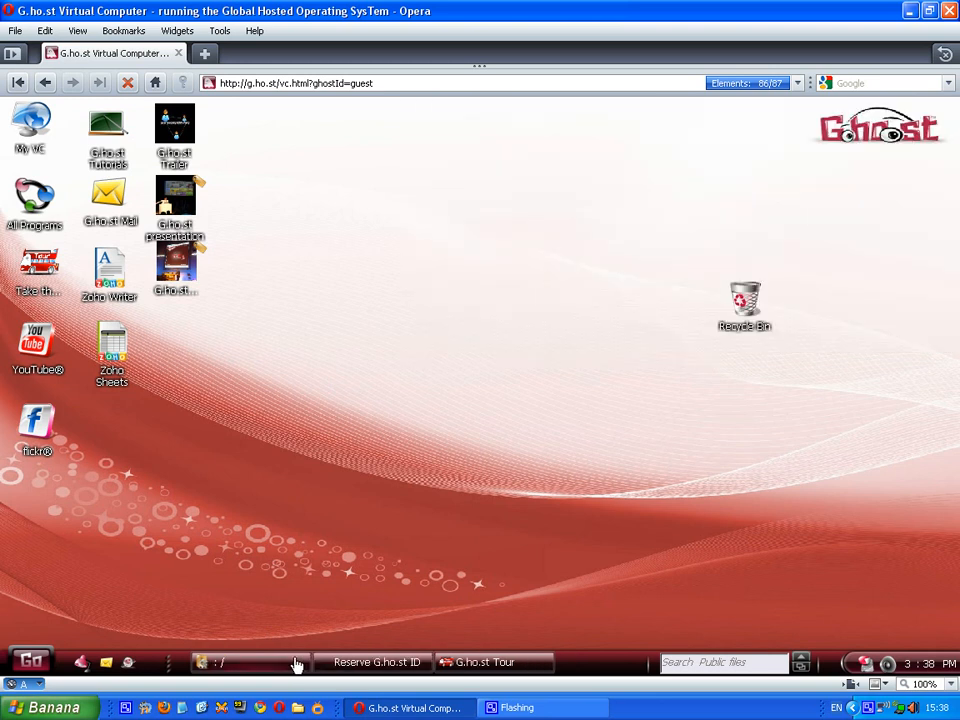
double_click(30, 130)
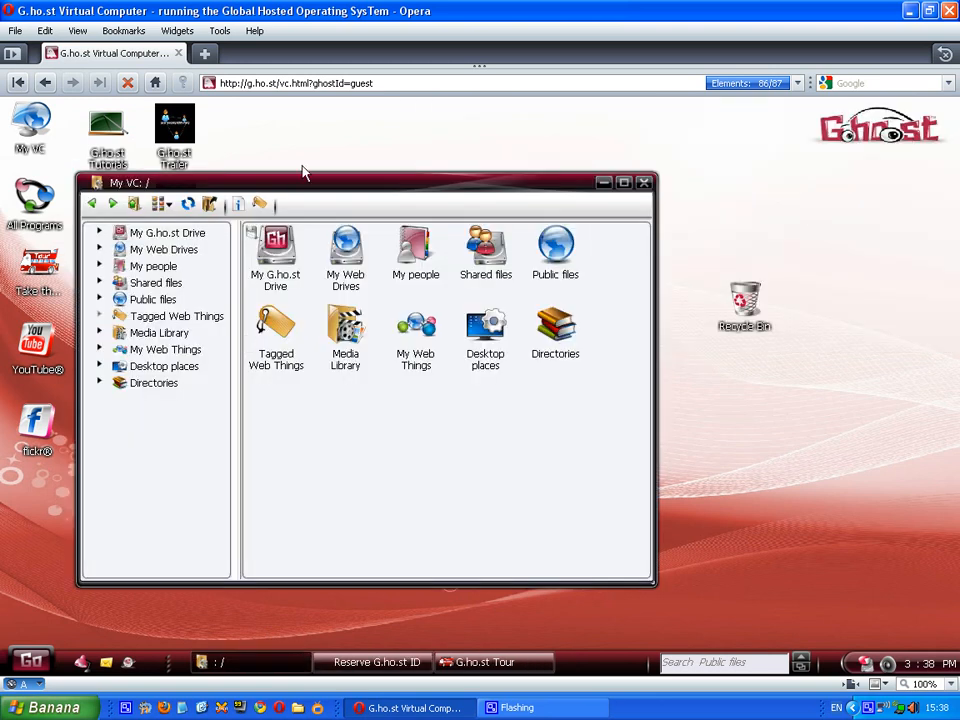
Close the My VC file window using its title-bar X button.
click(645, 182)
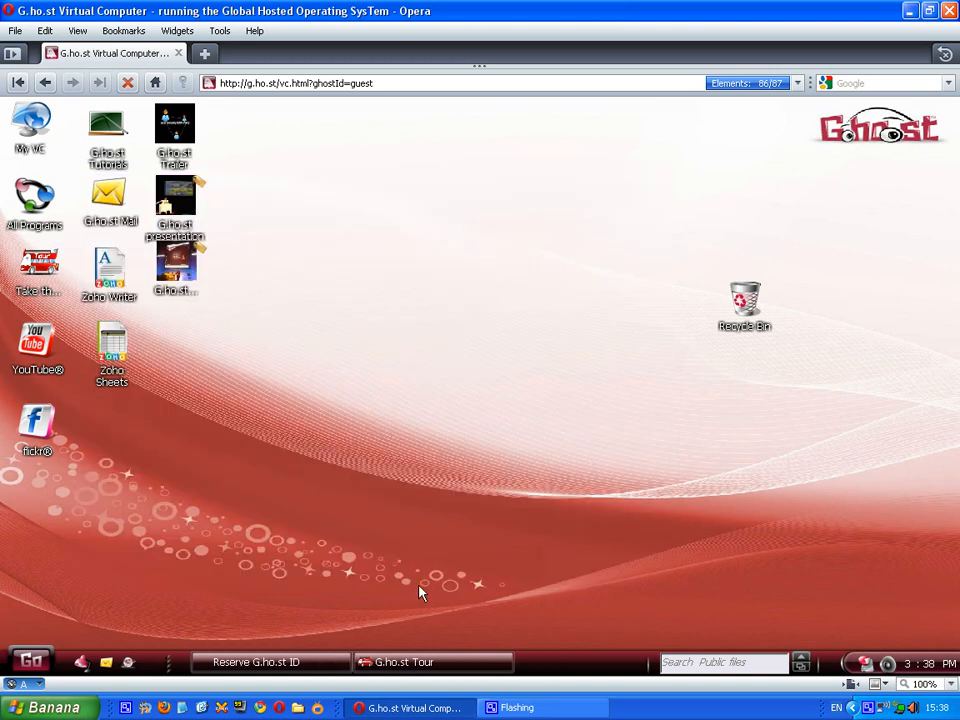
mouse_move(263, 543)
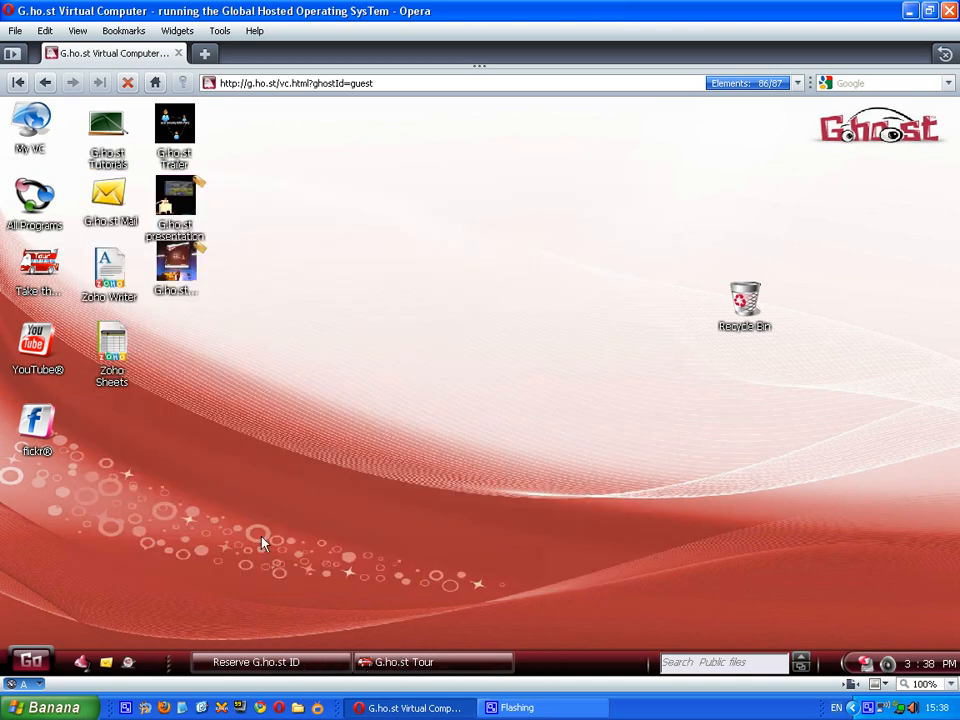
mouse_move(251, 535)
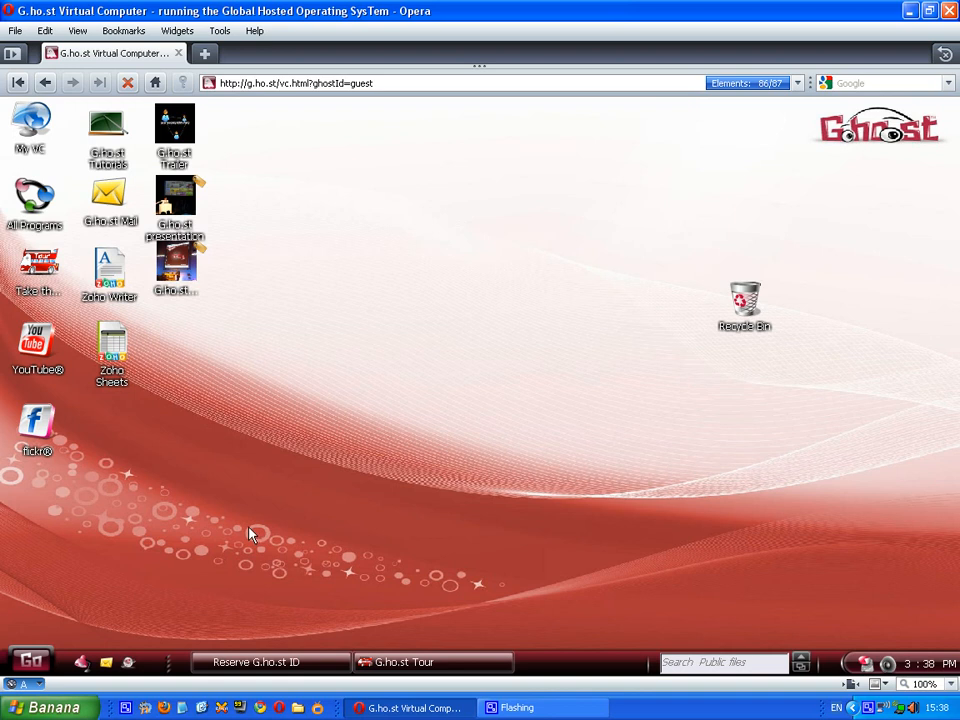
mouse_move(262, 96)
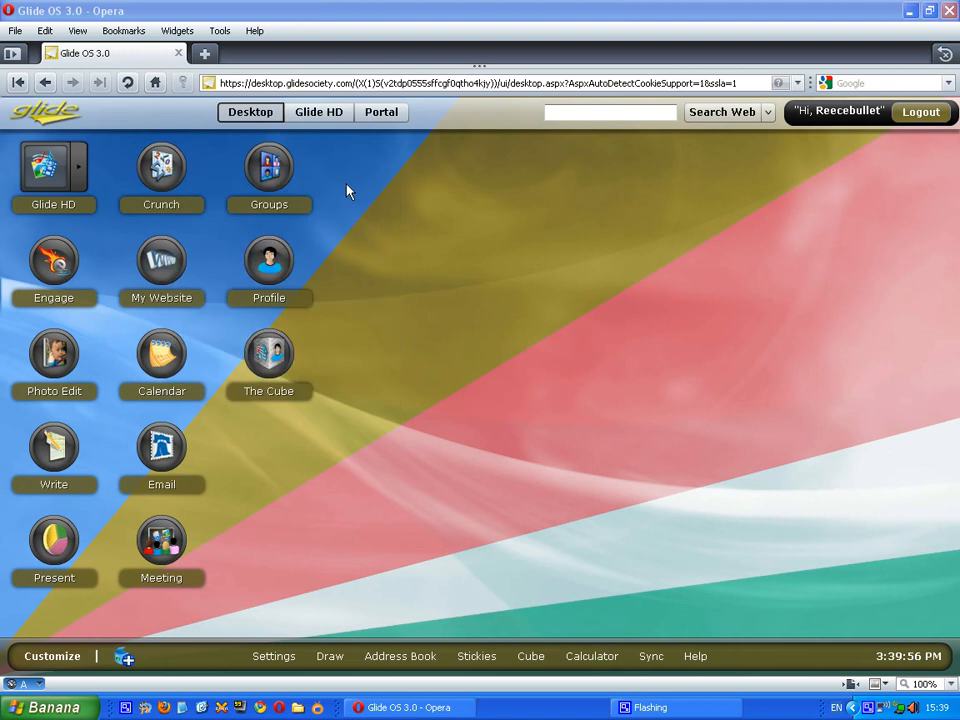
mouse_move(405, 226)
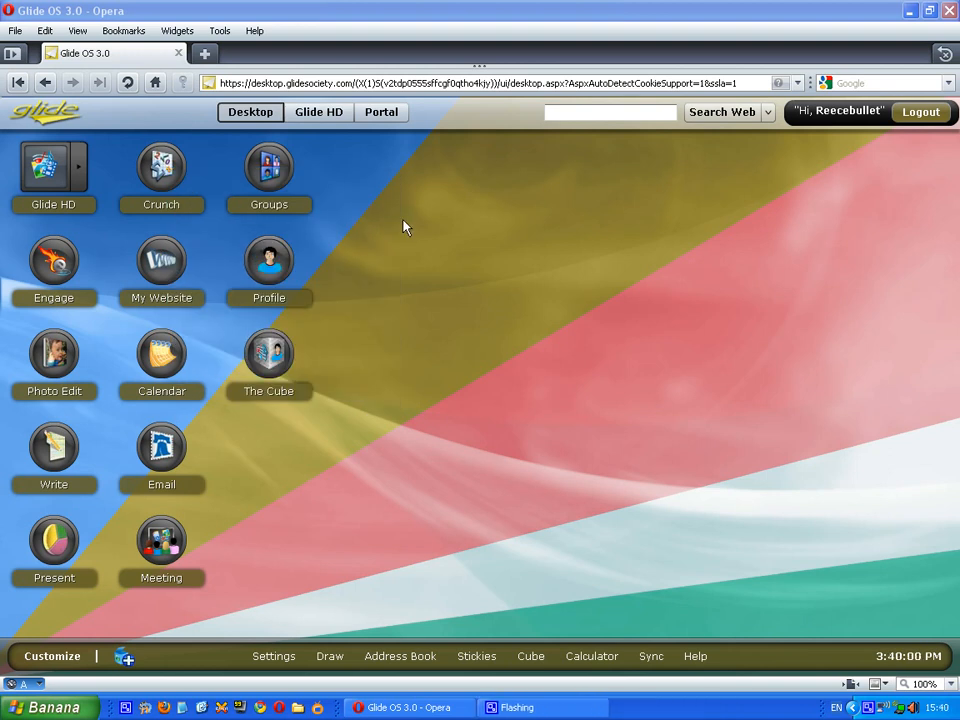
mouse_move(560, 221)
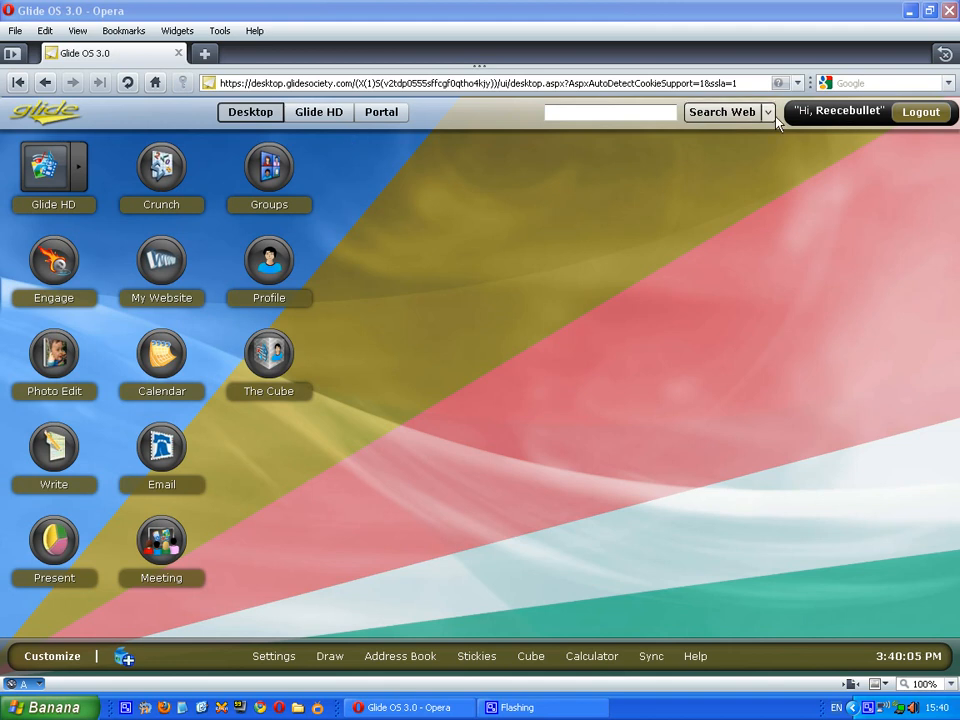
mouse_move(402, 504)
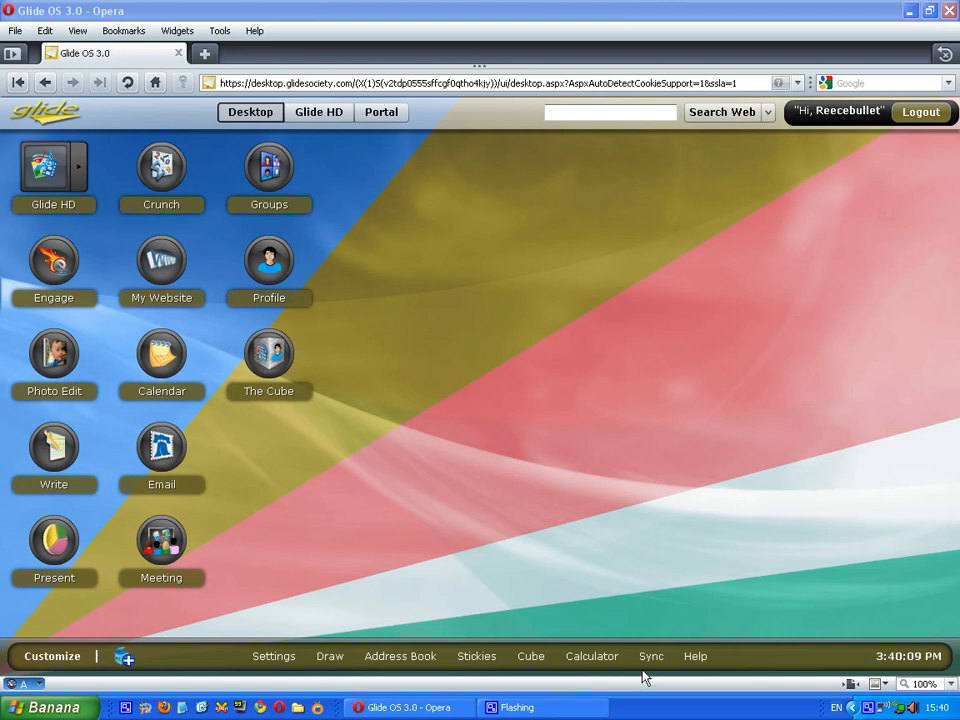
mouse_move(463, 343)
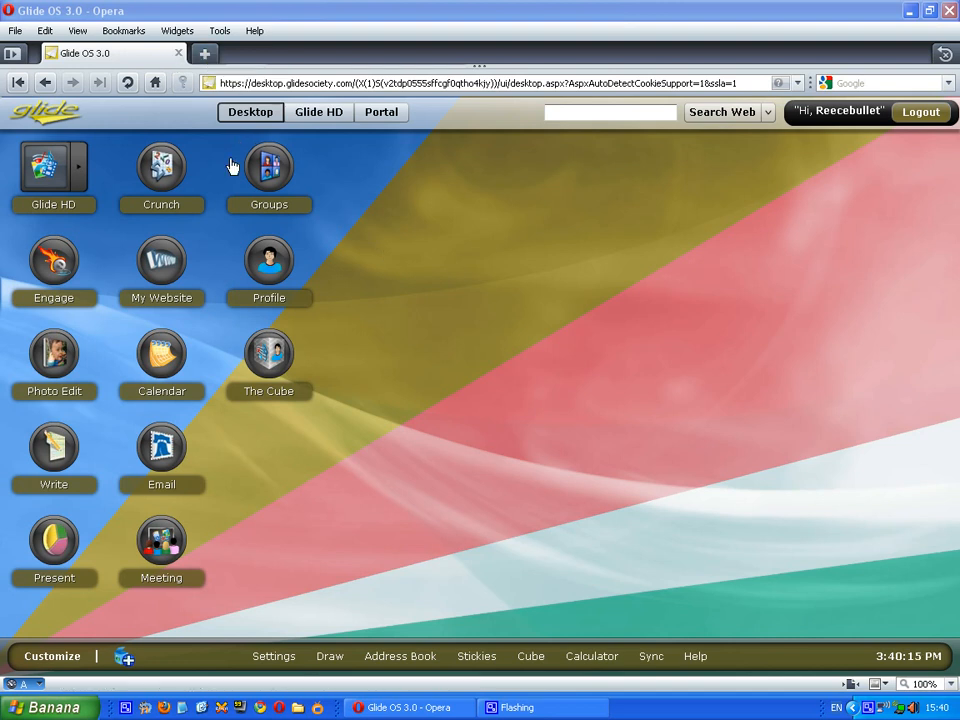
mouse_move(591, 656)
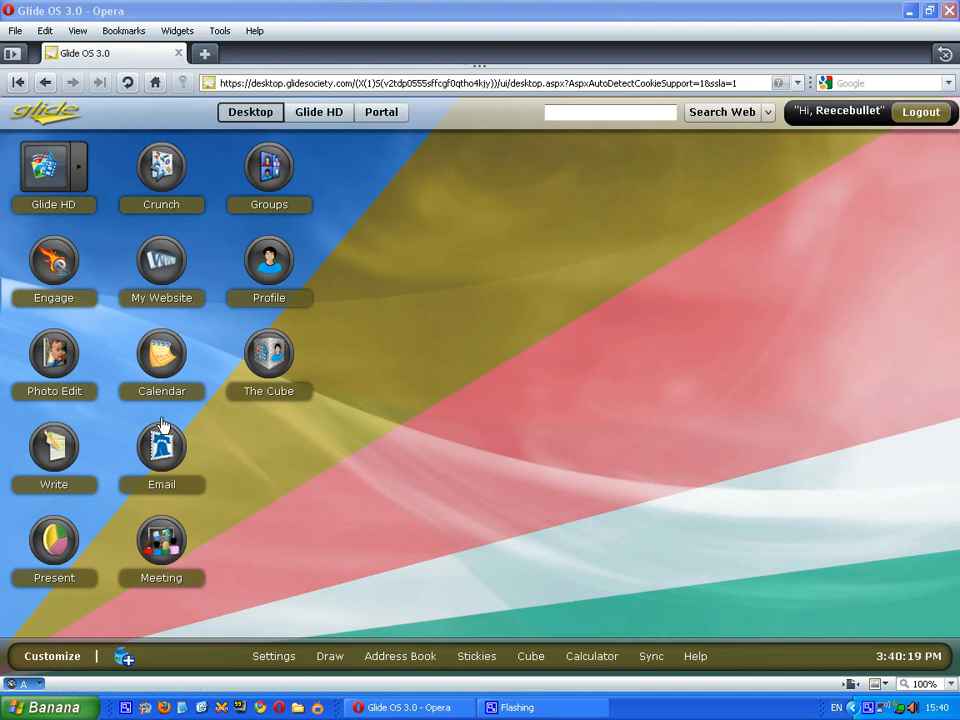
mouse_move(54, 447)
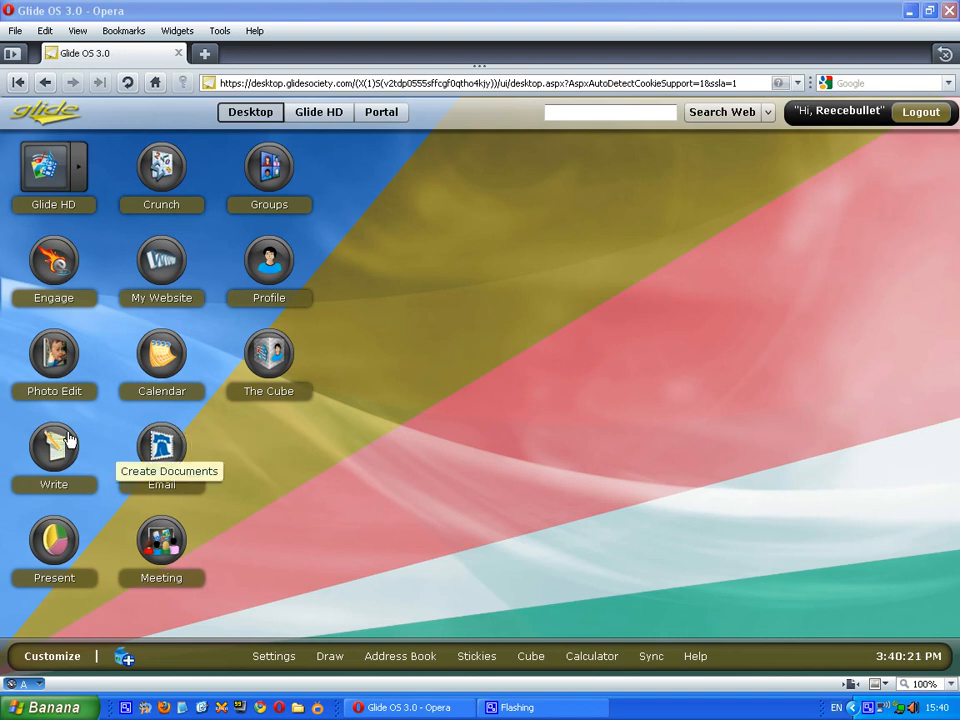
mouse_move(310, 213)
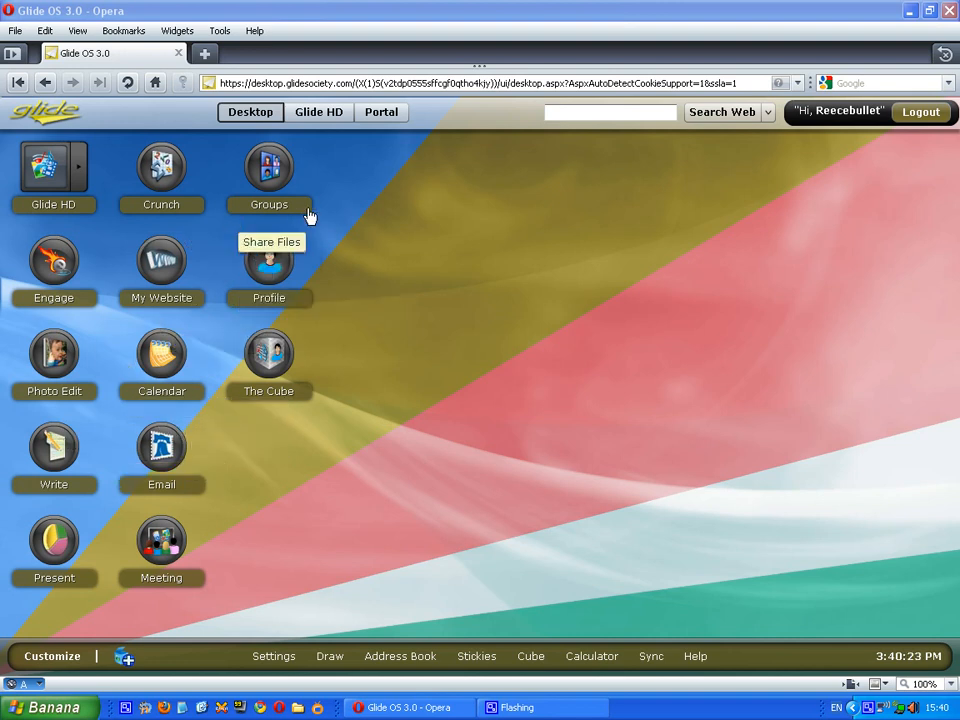
mouse_move(161, 260)
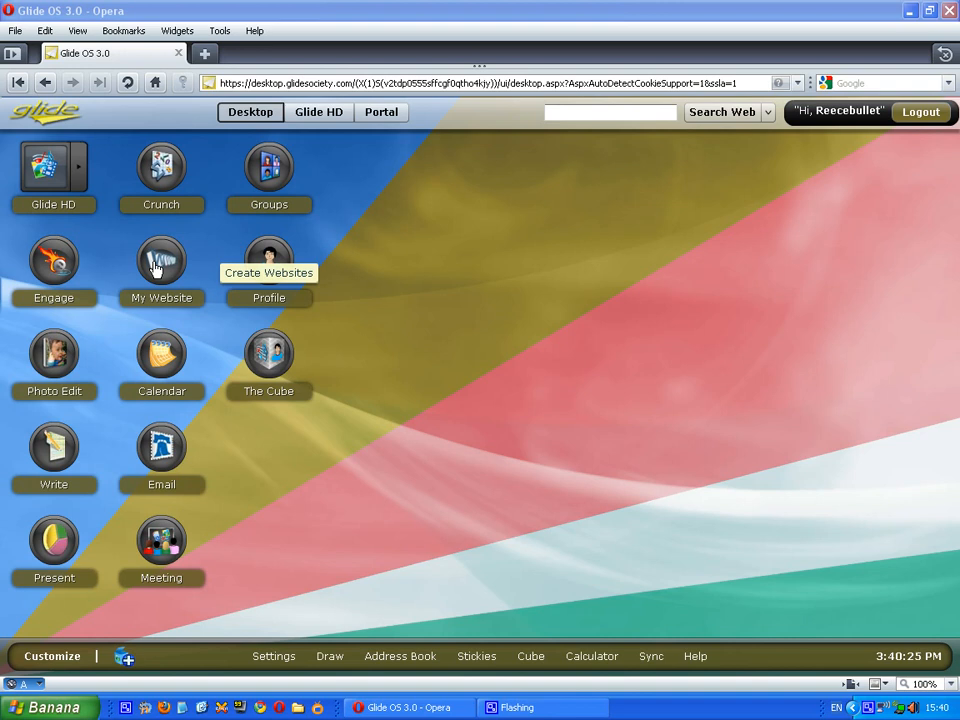
mouse_move(259, 507)
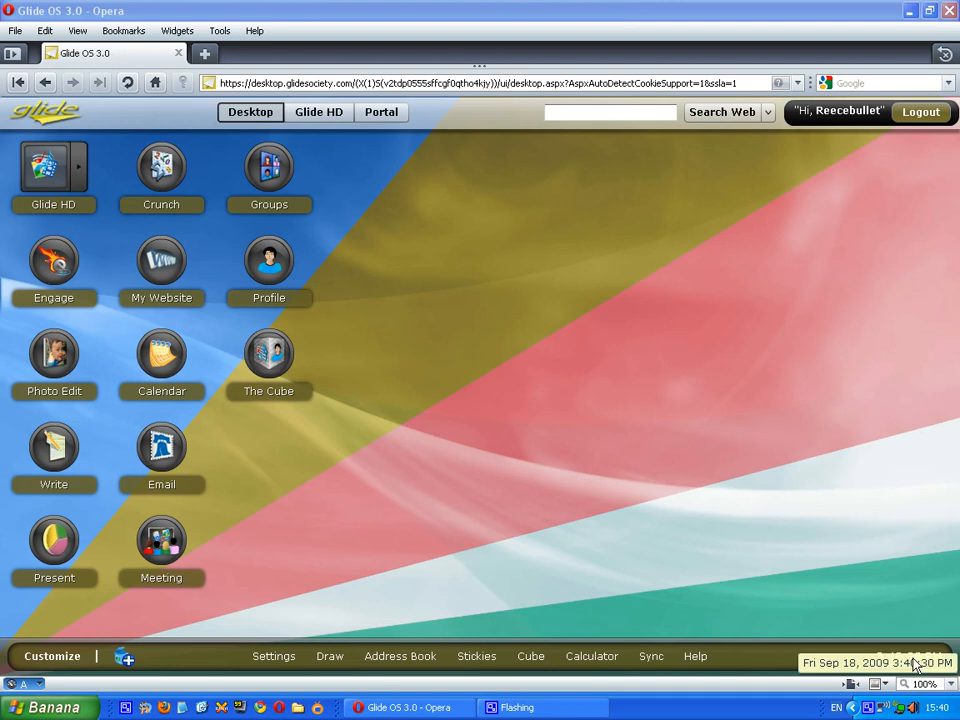
mouse_move(630, 554)
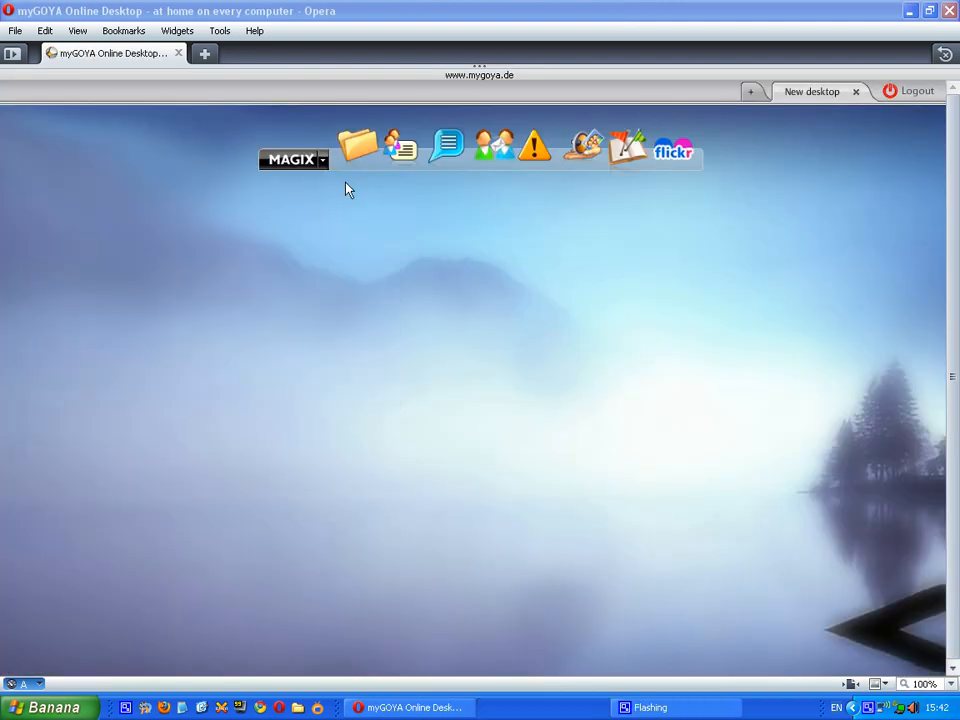
mouse_move(388, 247)
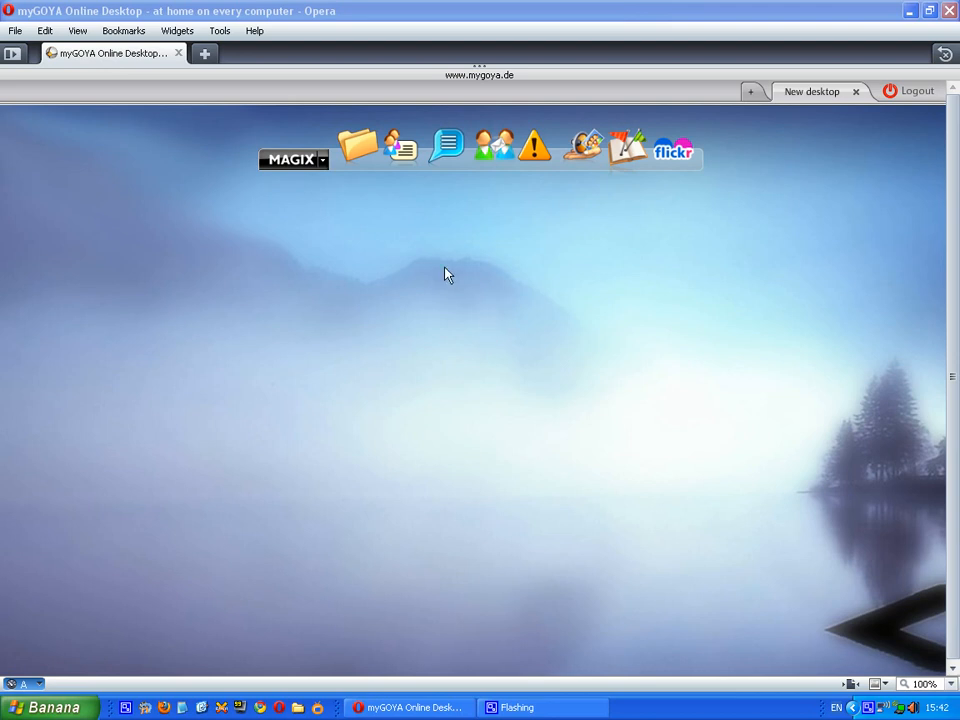
mouse_move(910, 91)
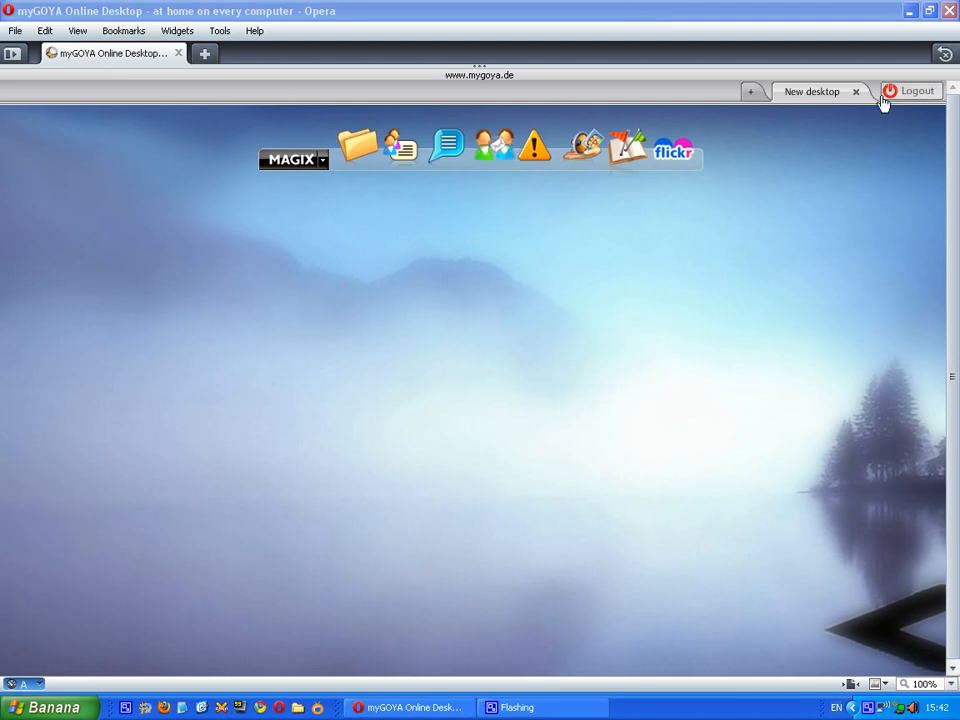
mouse_move(903, 100)
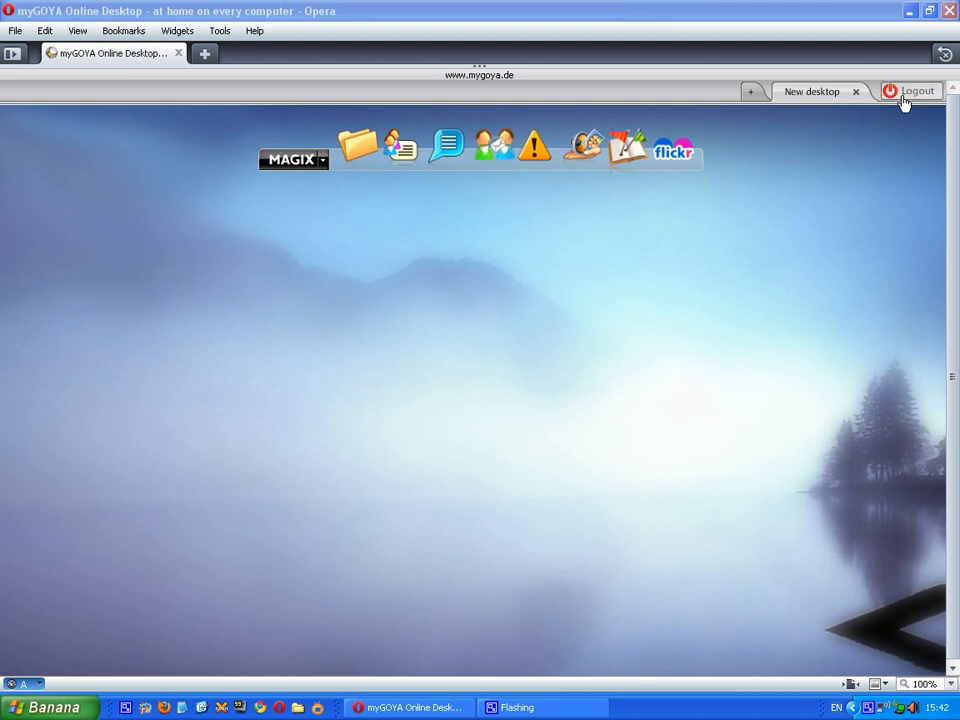
Add a second myGOYA desktop, remove the extra New desktop tab, and show the applications list.
click(752, 91)
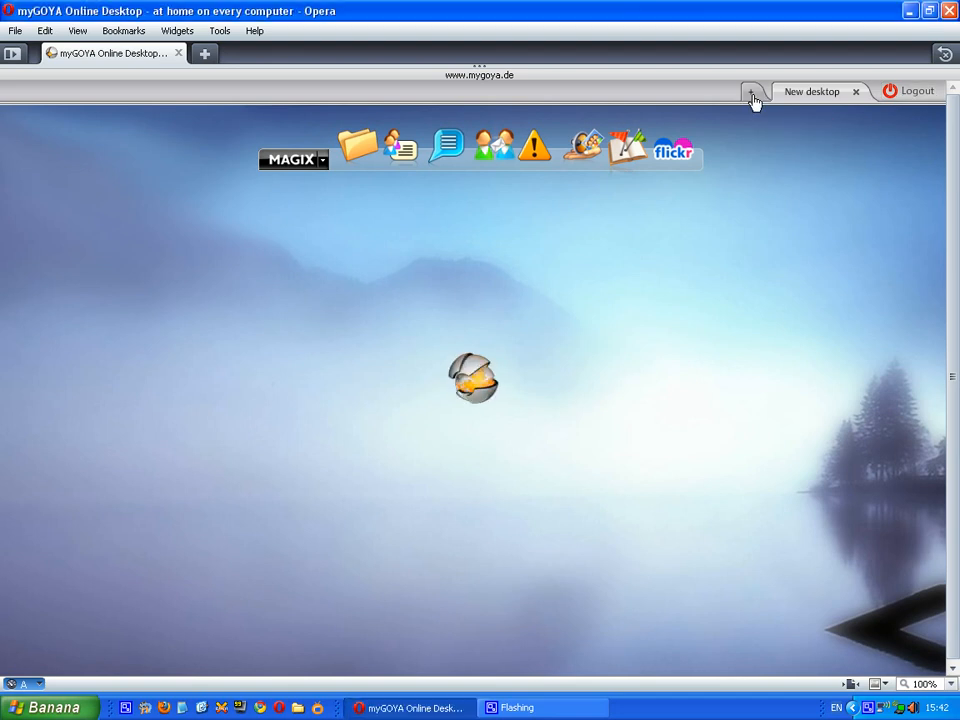
click(753, 99)
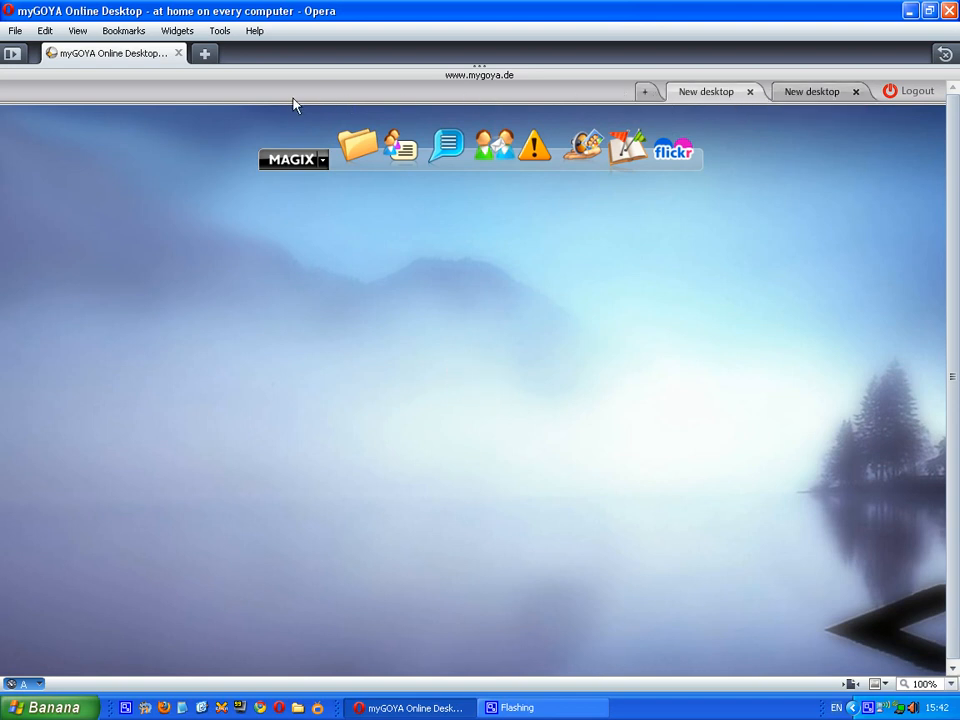
mouse_move(915, 91)
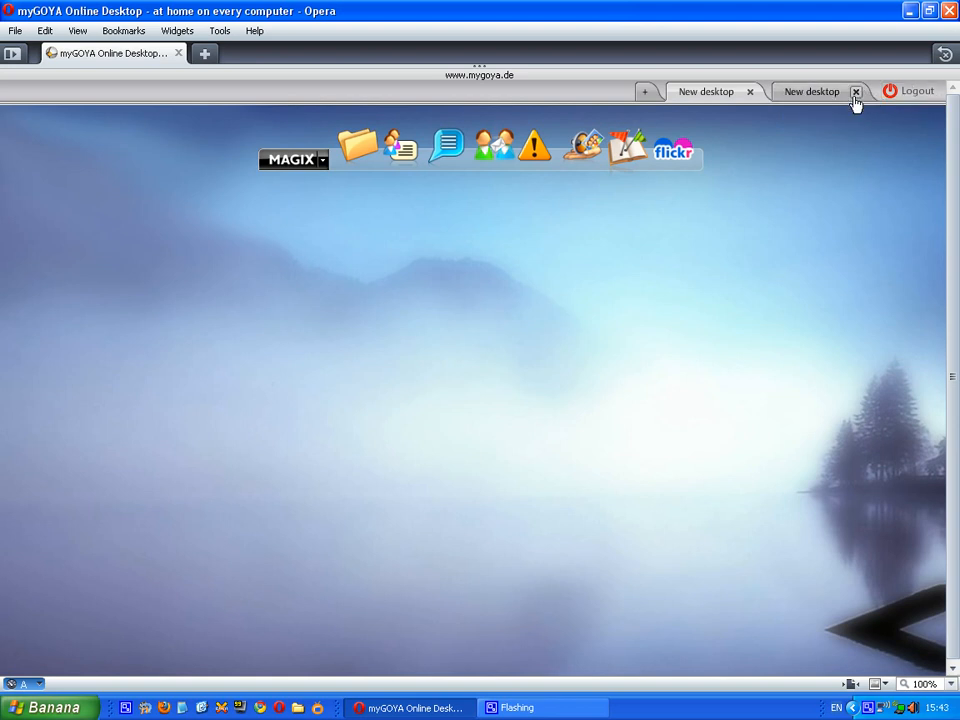
click(855, 91)
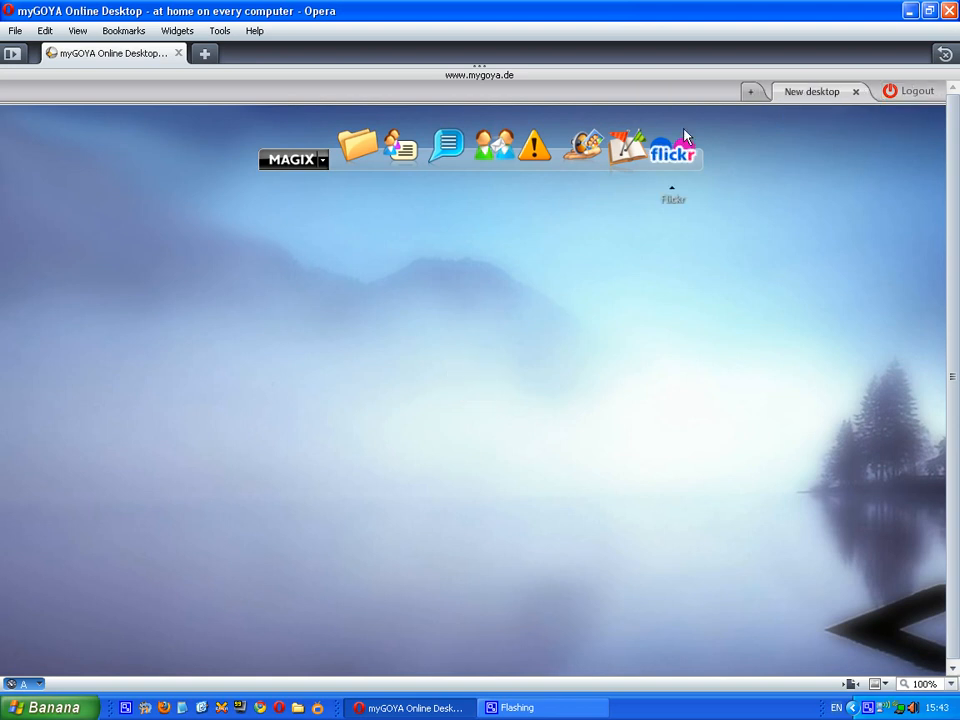
mouse_move(492, 147)
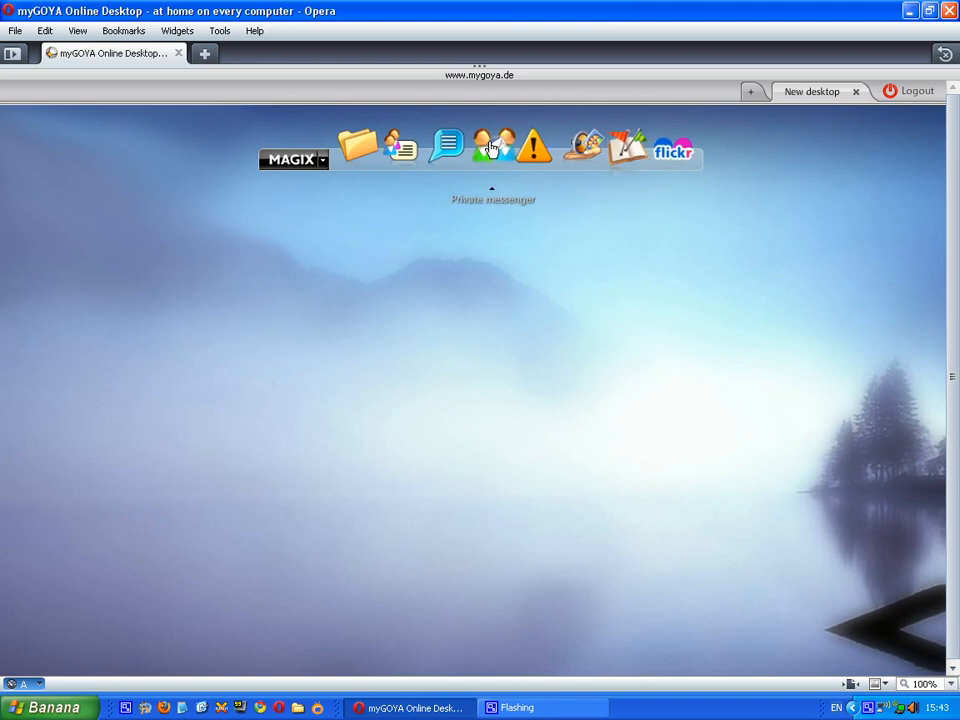
mouse_move(447, 147)
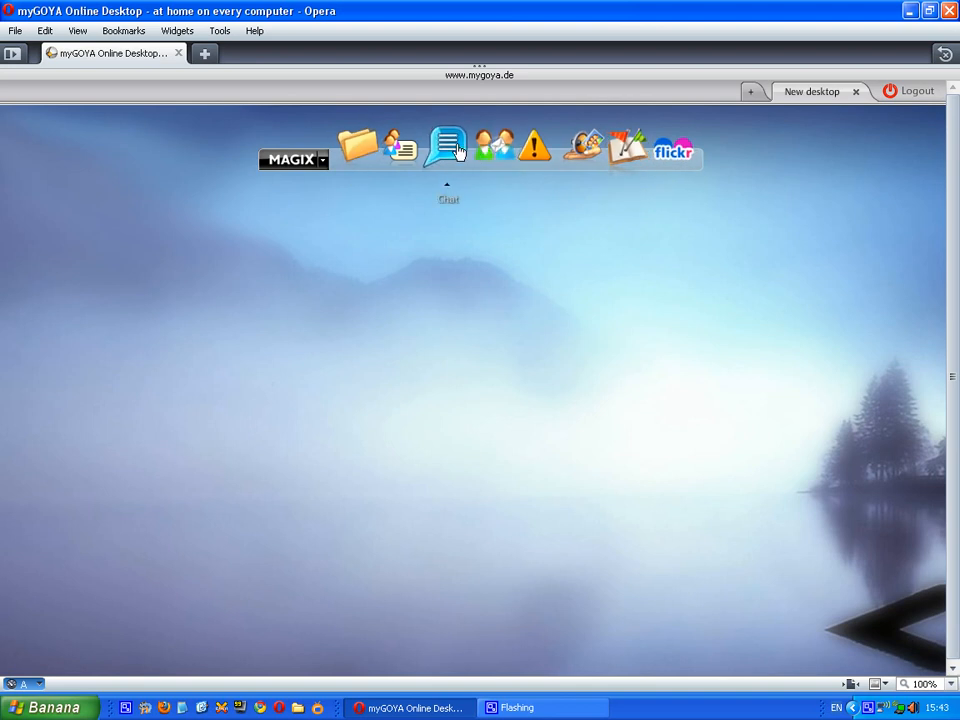
mouse_move(313, 168)
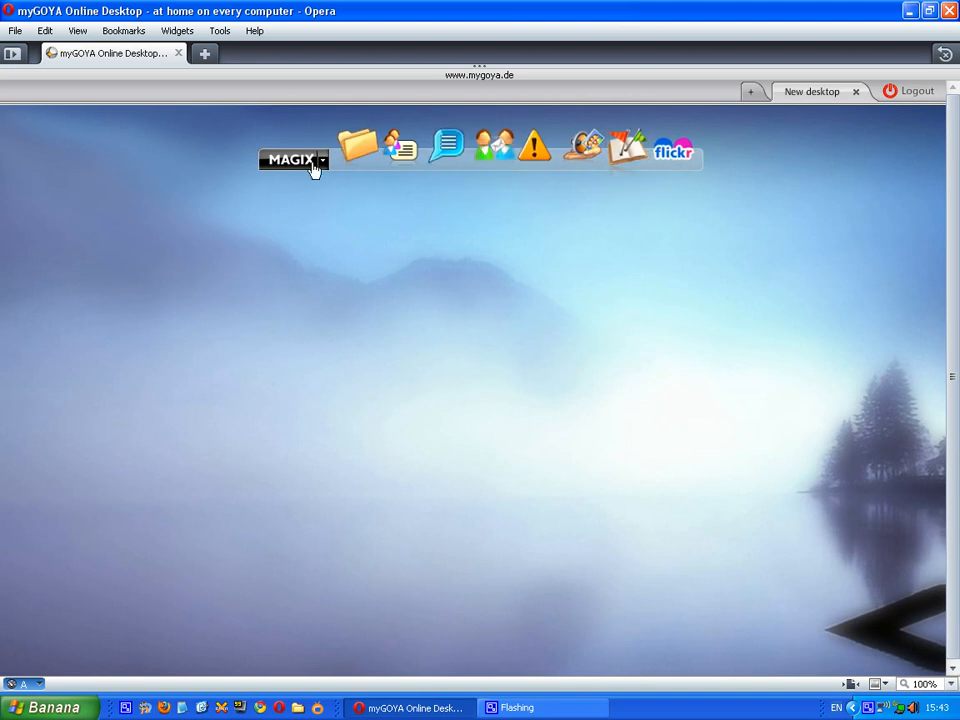
click(290, 160)
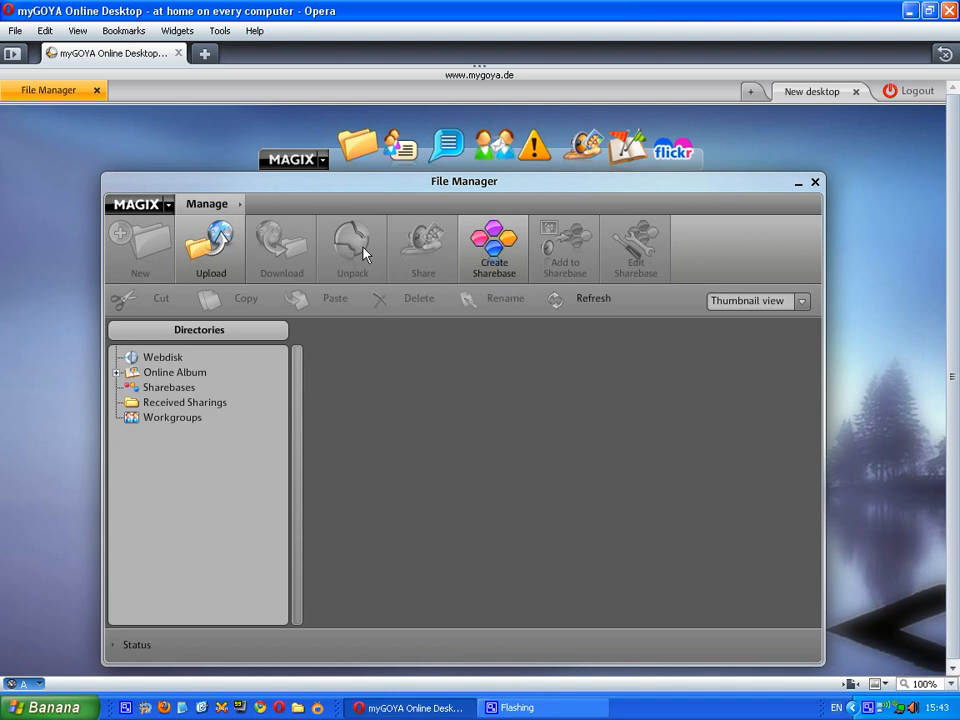
mouse_move(145, 255)
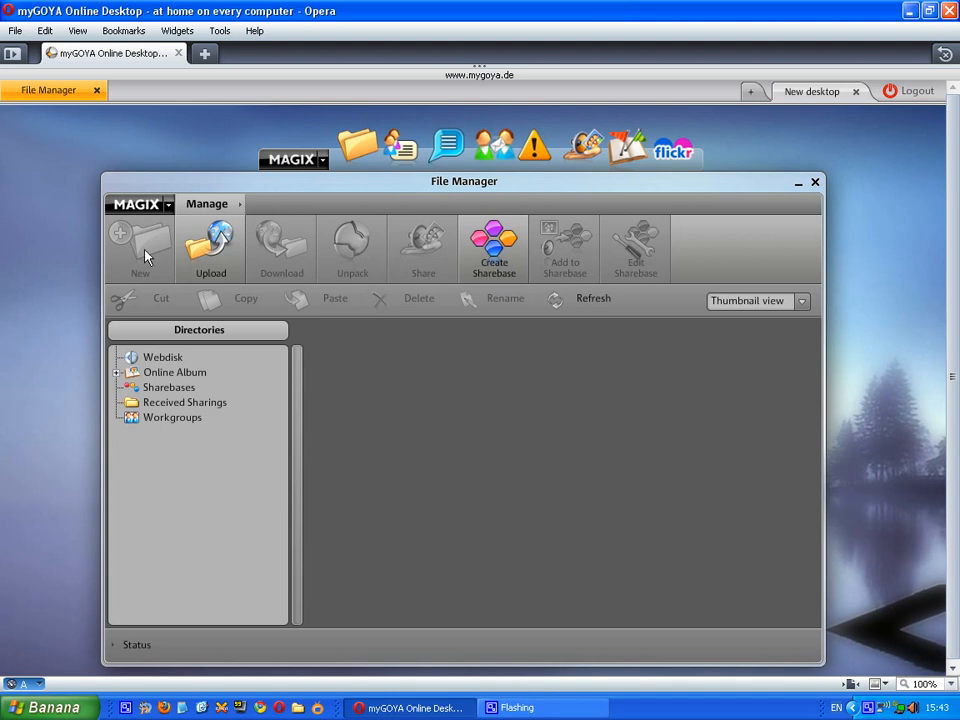
mouse_move(420, 247)
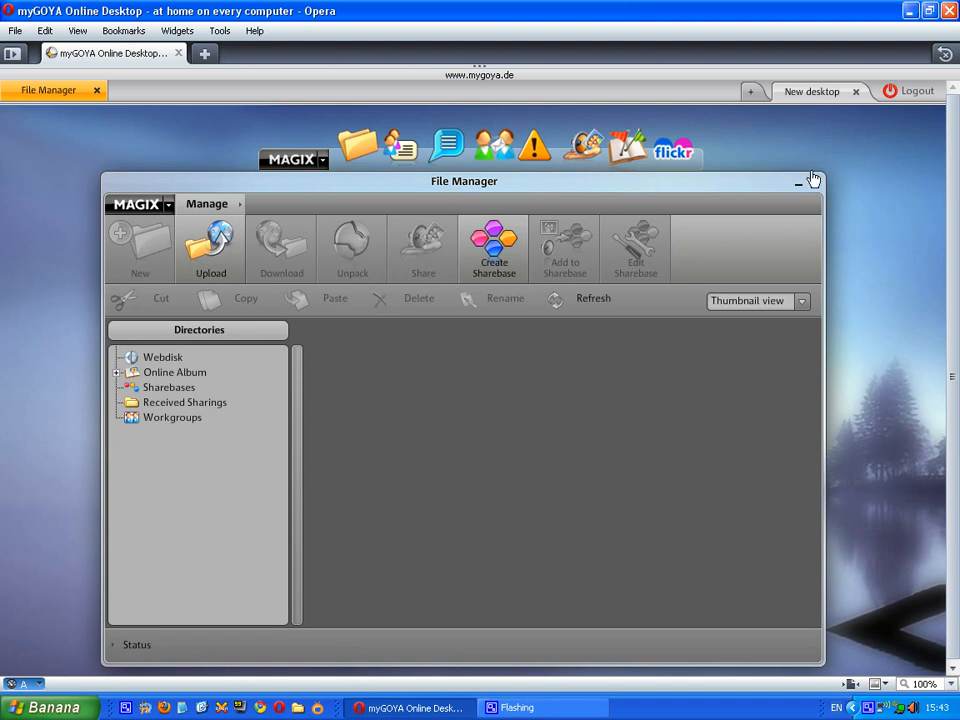
Close the myGOYA File Manager window.
click(813, 180)
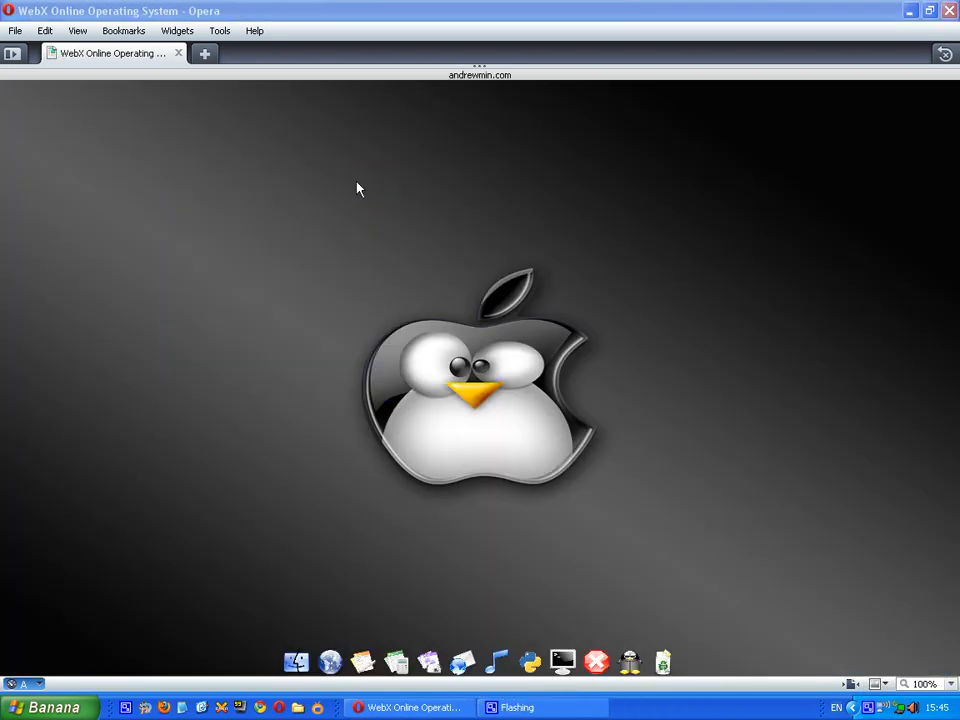
mouse_move(447, 306)
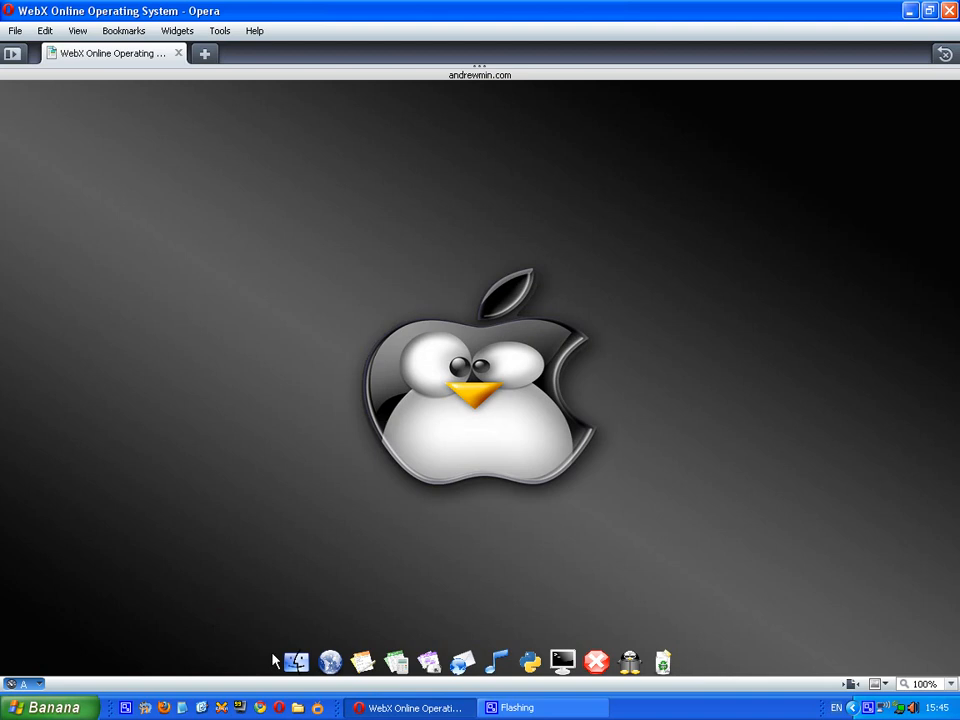
mouse_move(320, 635)
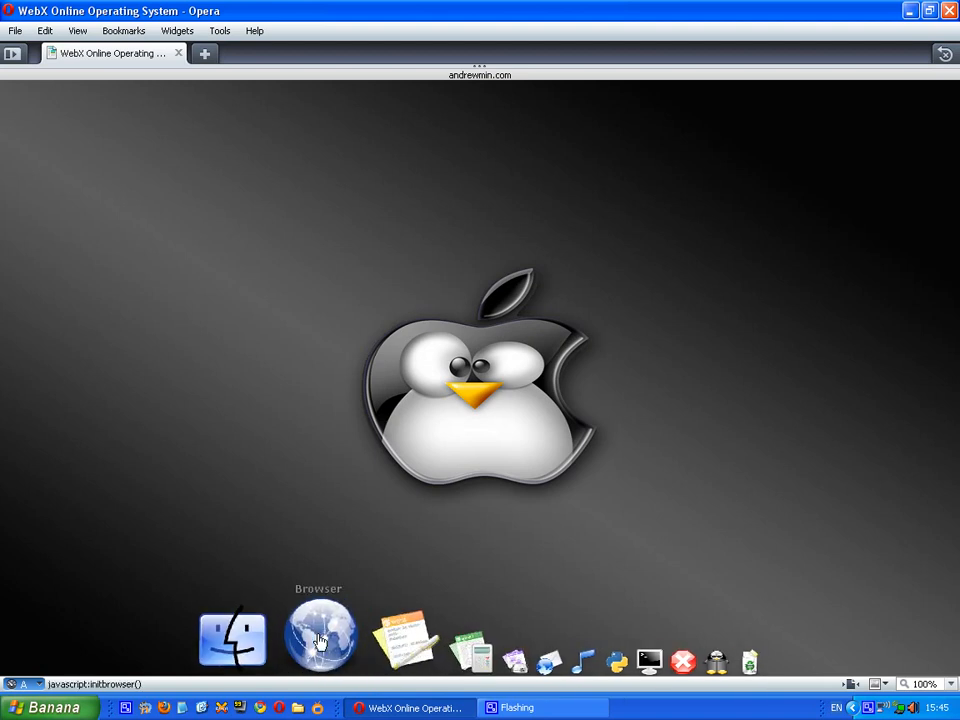
mouse_move(420, 640)
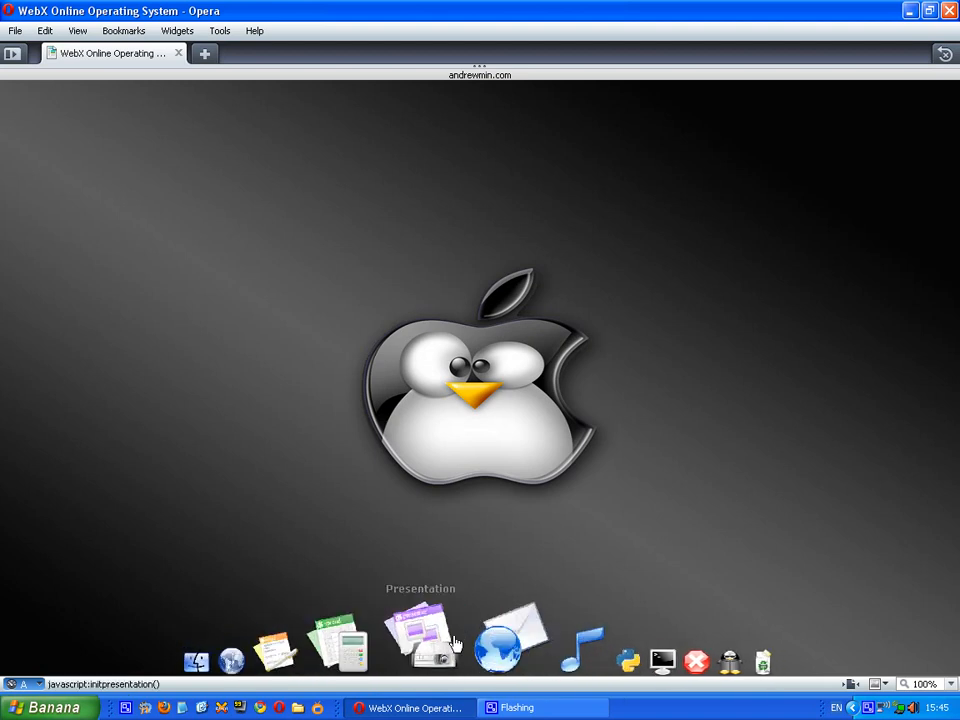
mouse_move(405, 635)
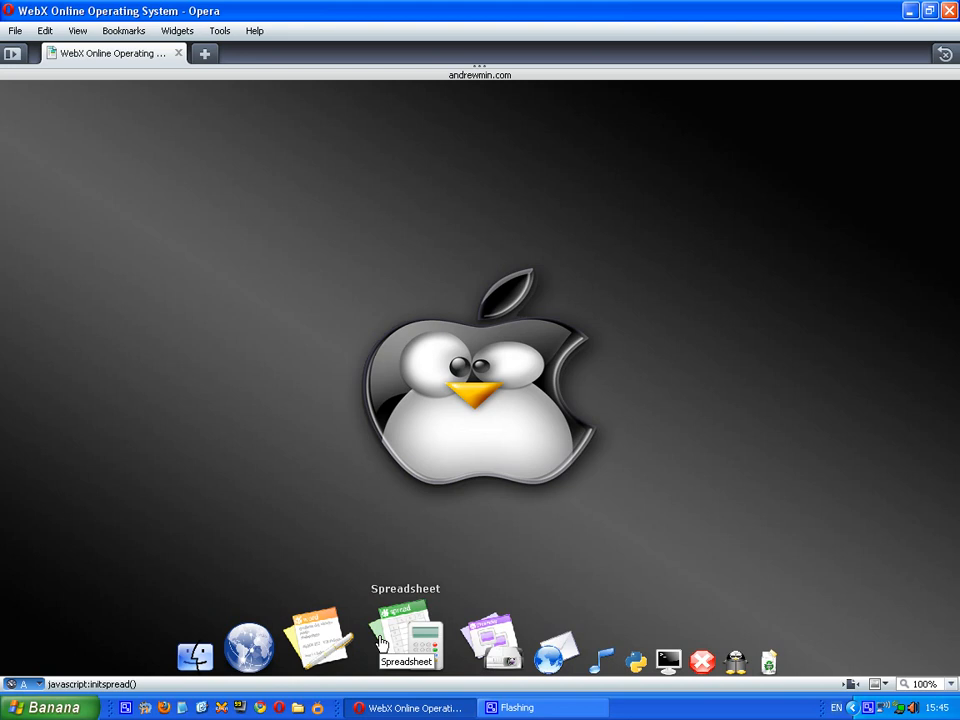
mouse_move(690, 523)
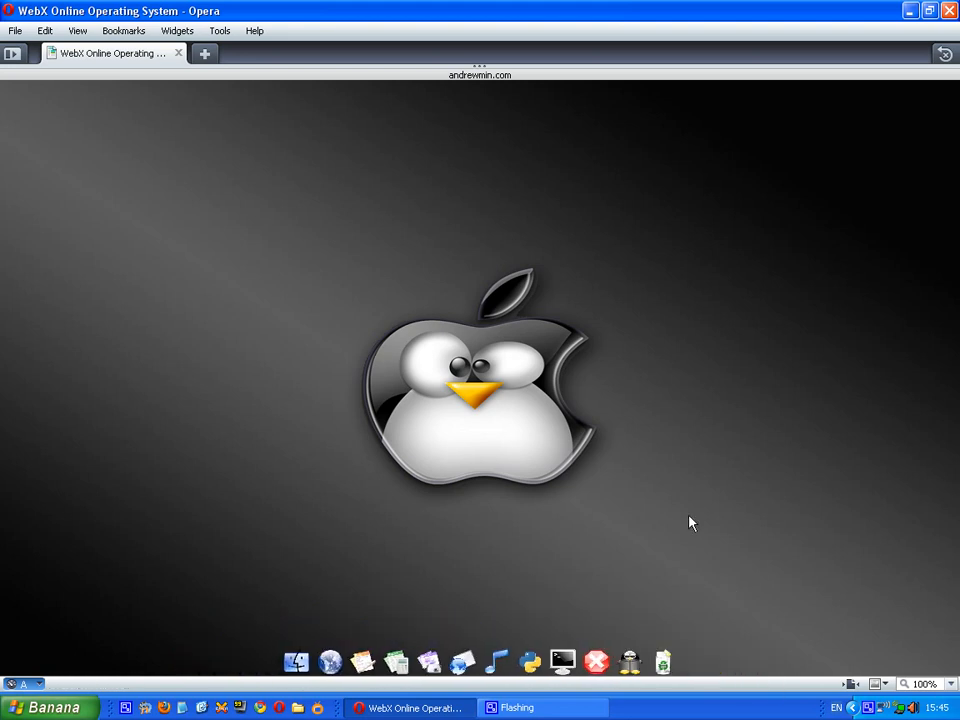
mouse_move(320, 640)
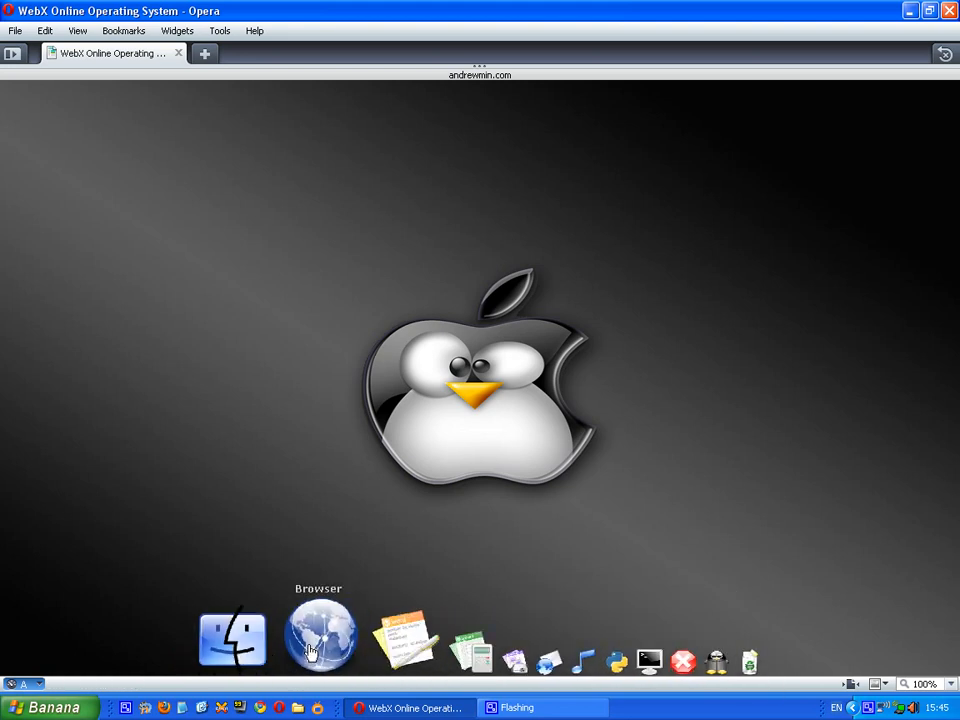
mouse_move(23, 104)
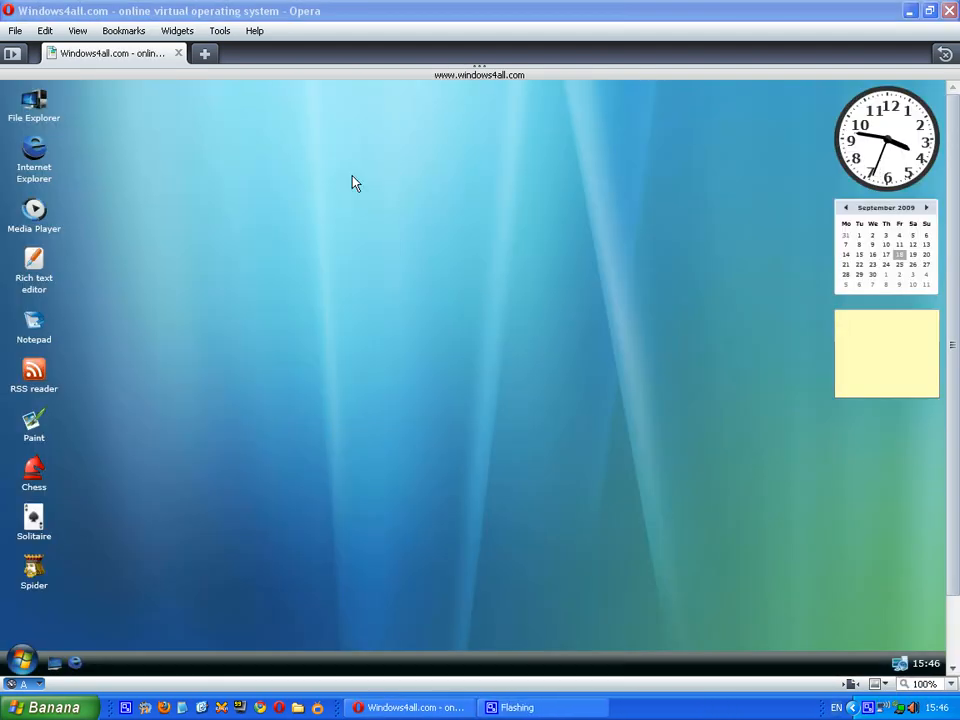
mouse_move(363, 165)
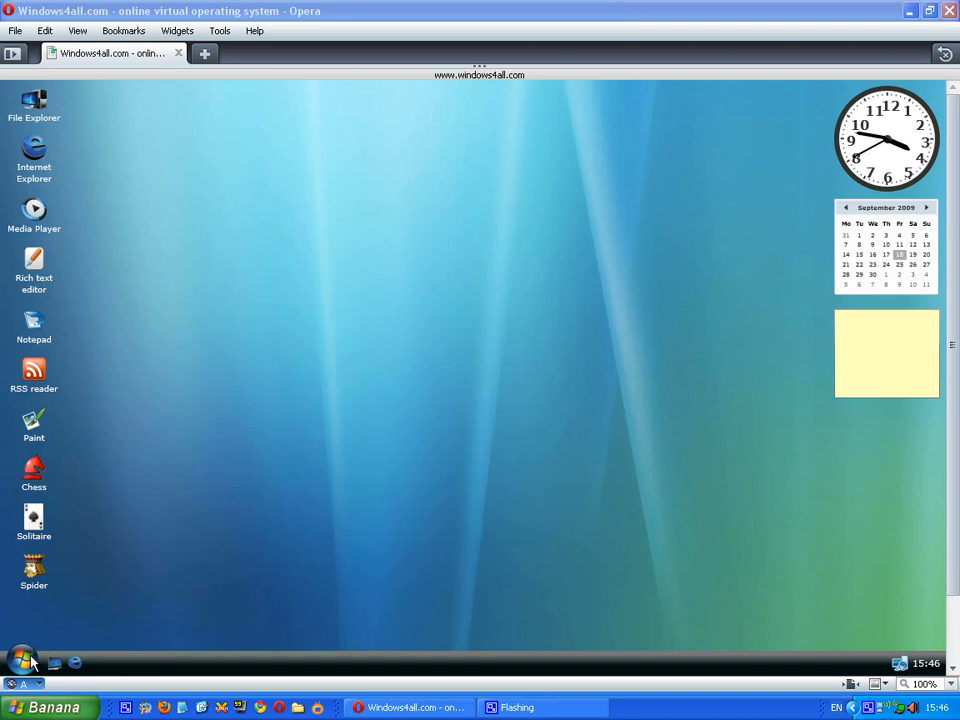
click(20, 662)
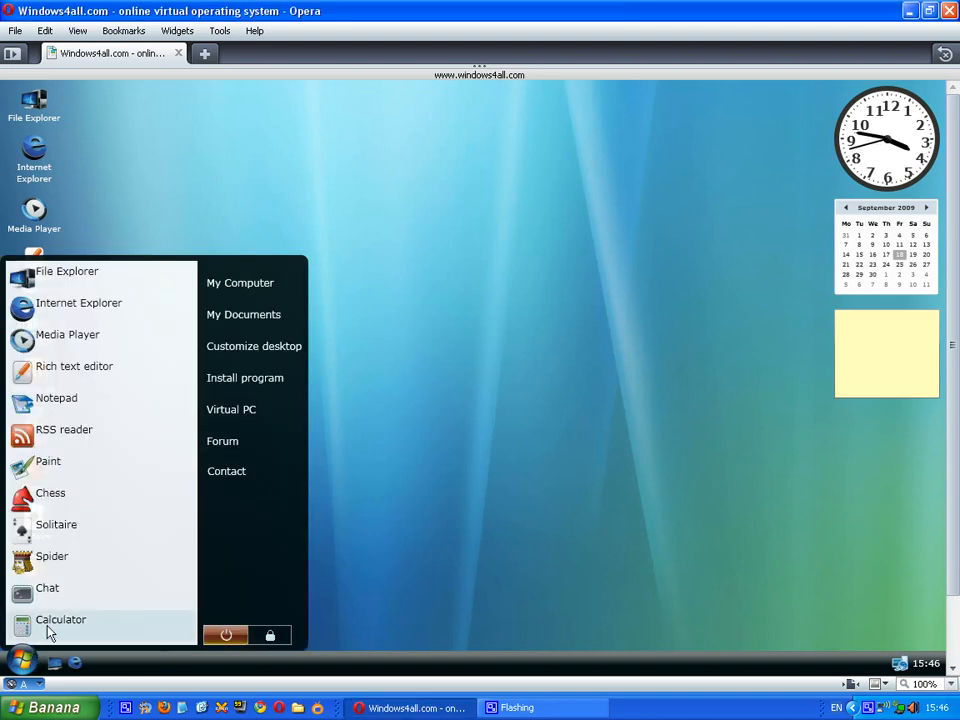
mouse_move(78, 667)
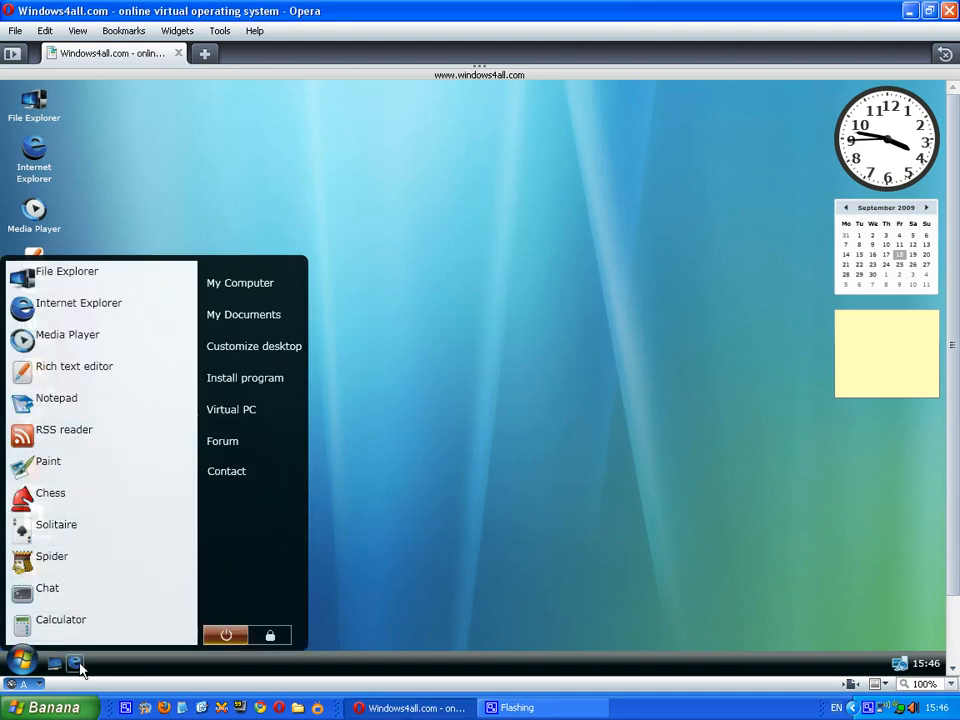
click(222, 441)
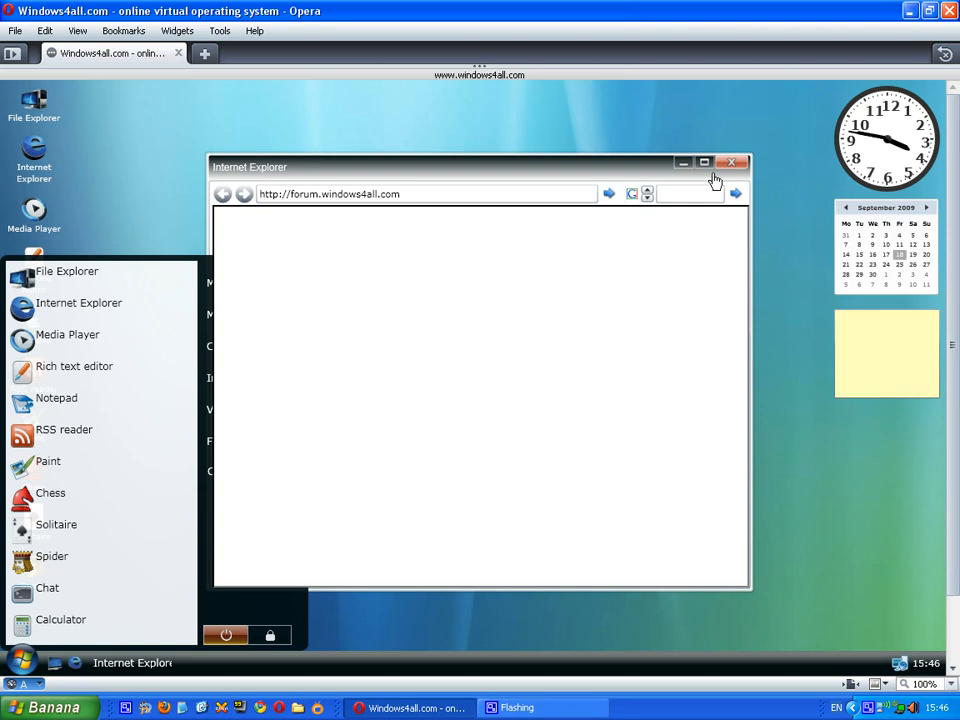
click(731, 162)
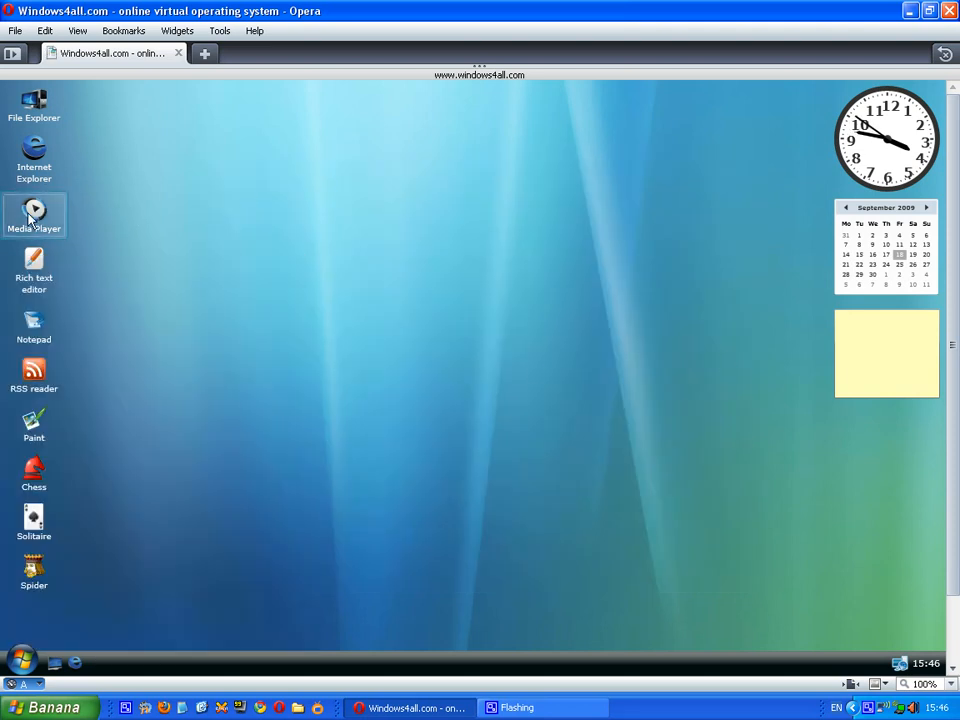
double_click(34, 215)
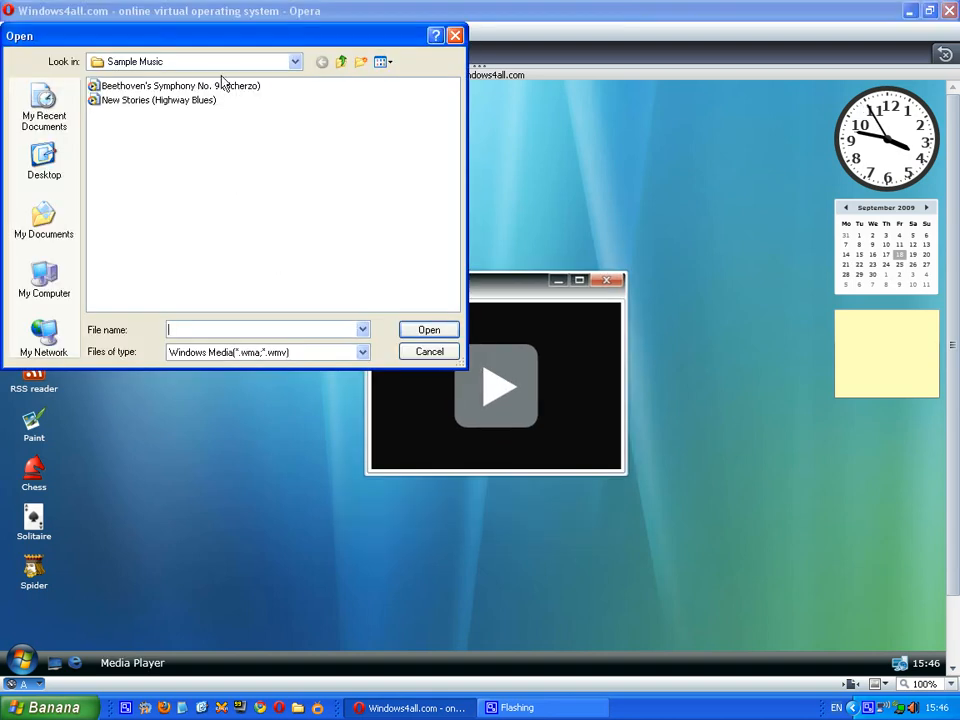
click(429, 351)
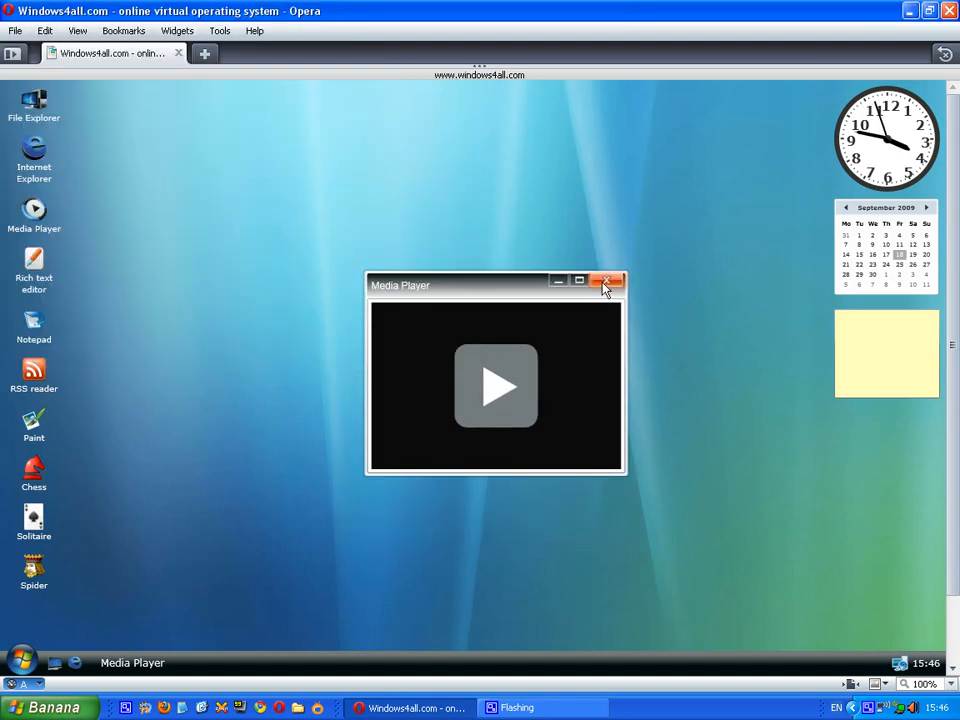
click(606, 282)
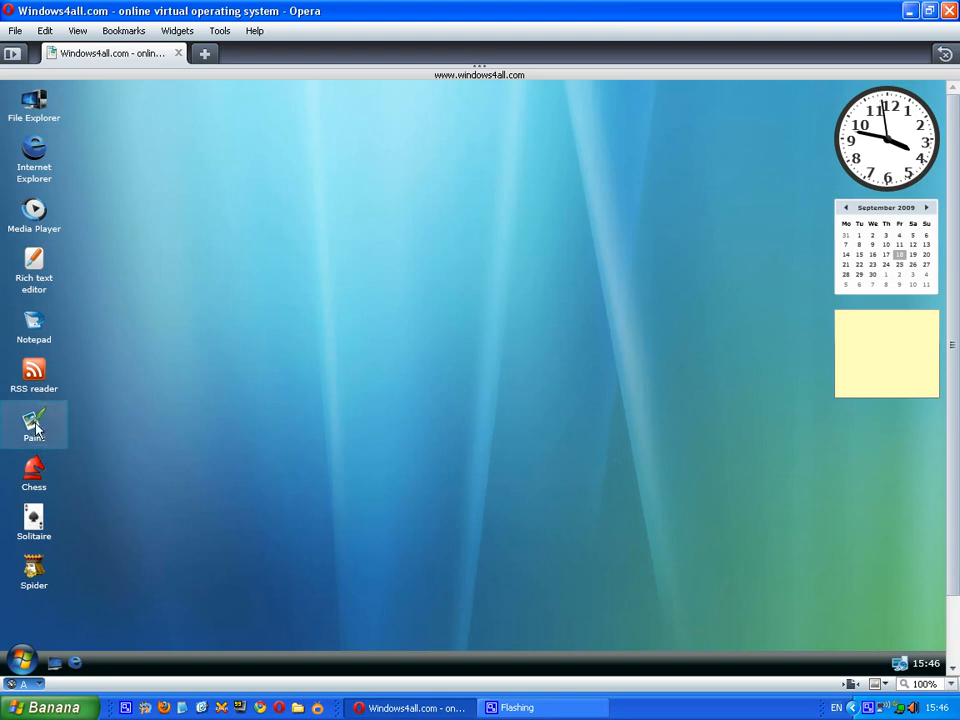
mouse_move(549, 287)
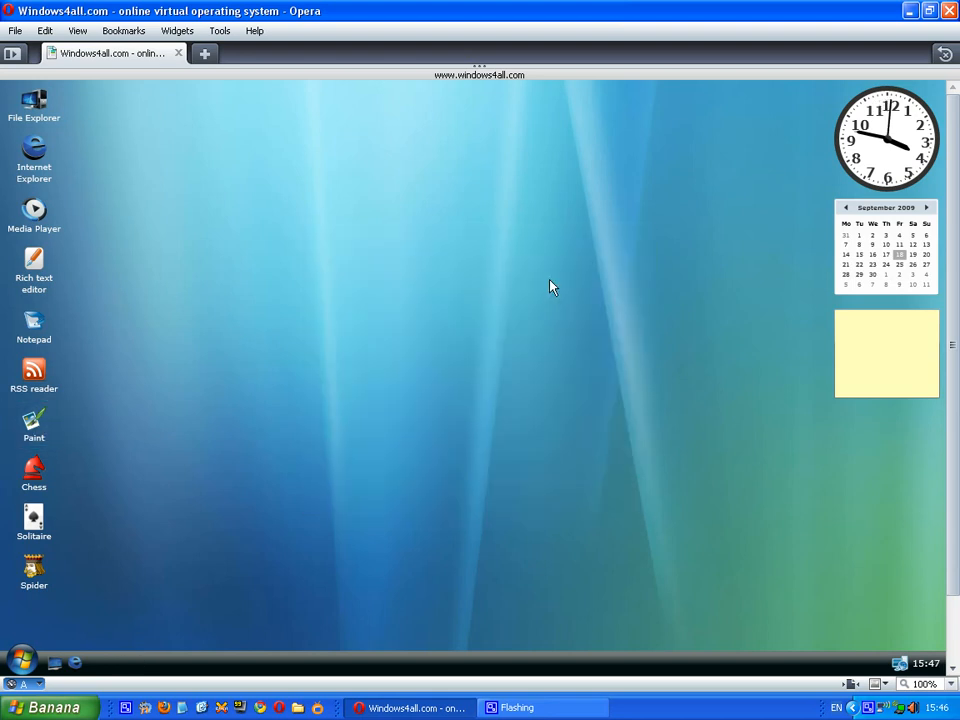
mouse_move(293, 257)
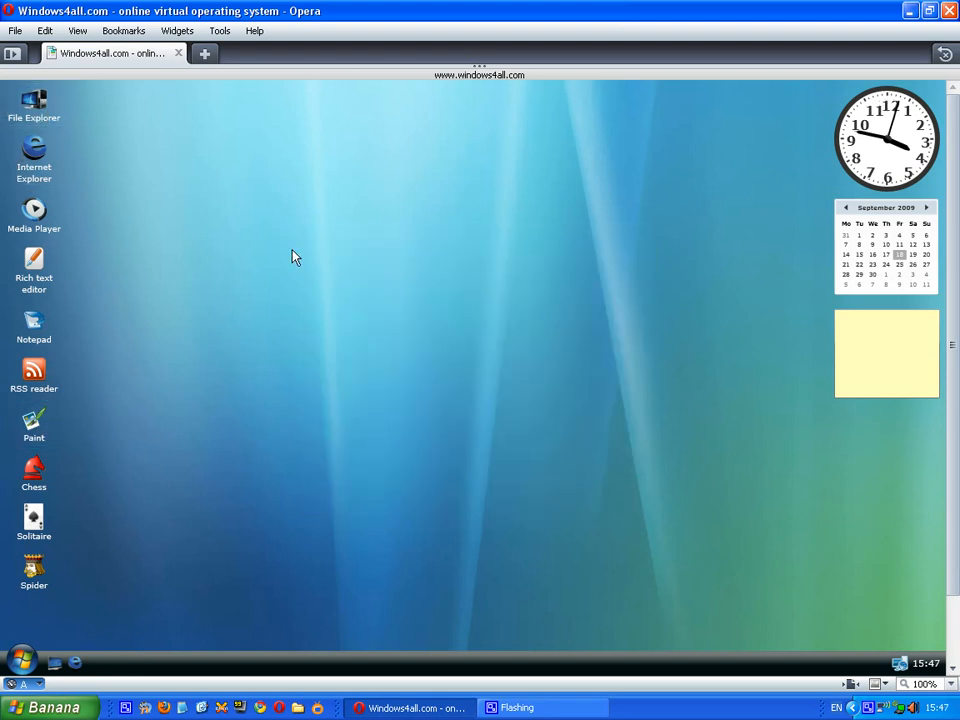
mouse_move(323, 519)
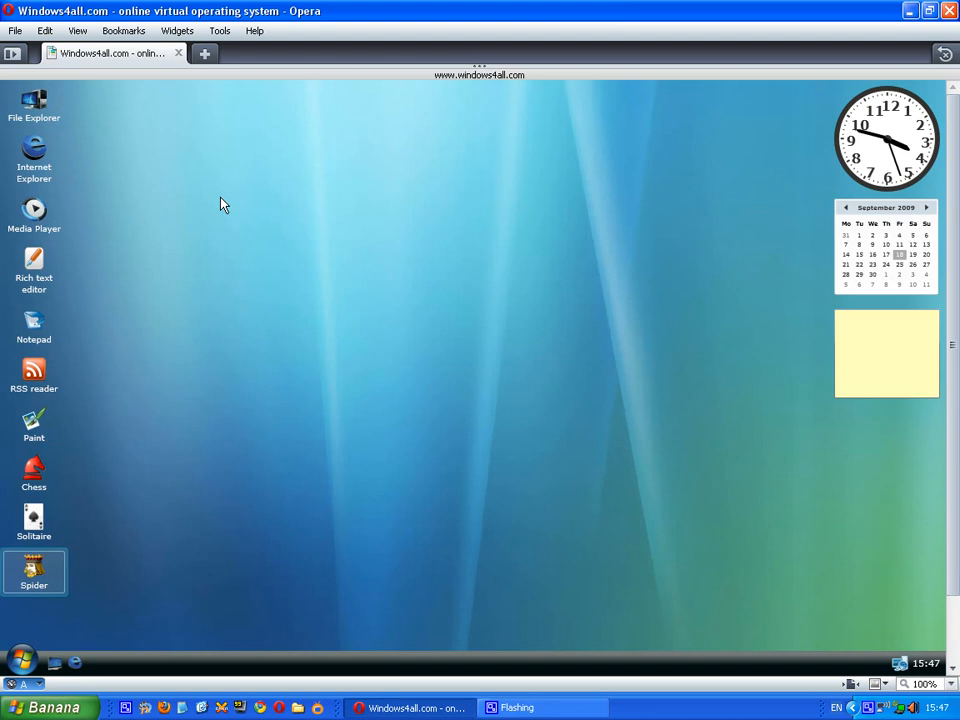
mouse_move(742, 488)
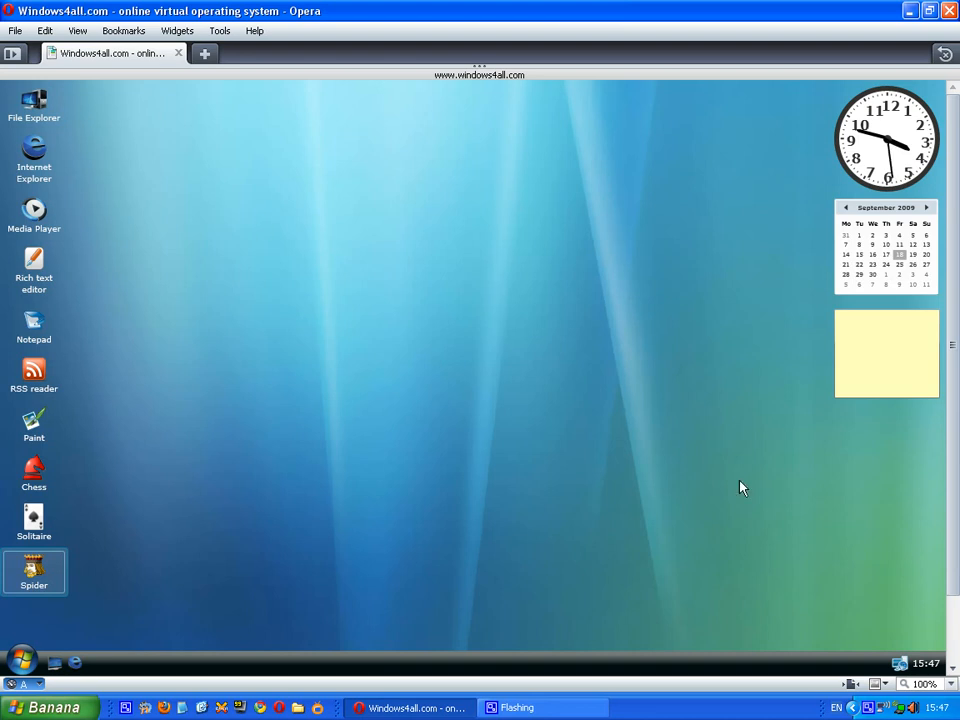